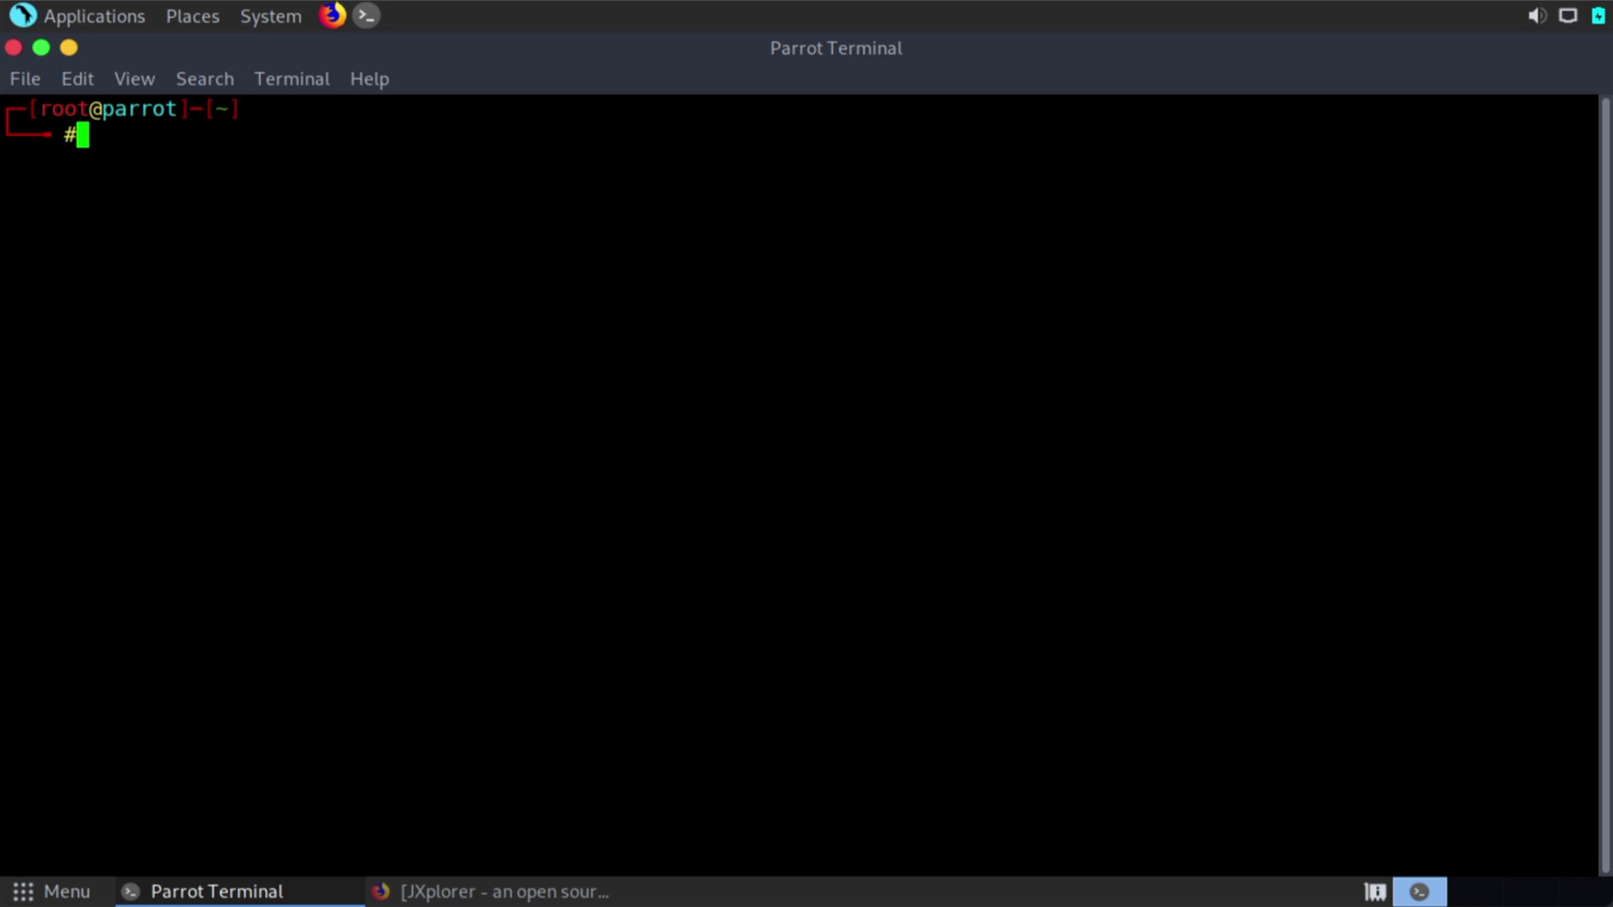
Step: Enter an snmp-check command against a target address on the 10.0.2 network
{"action": "type", "text": "snmp-check"}
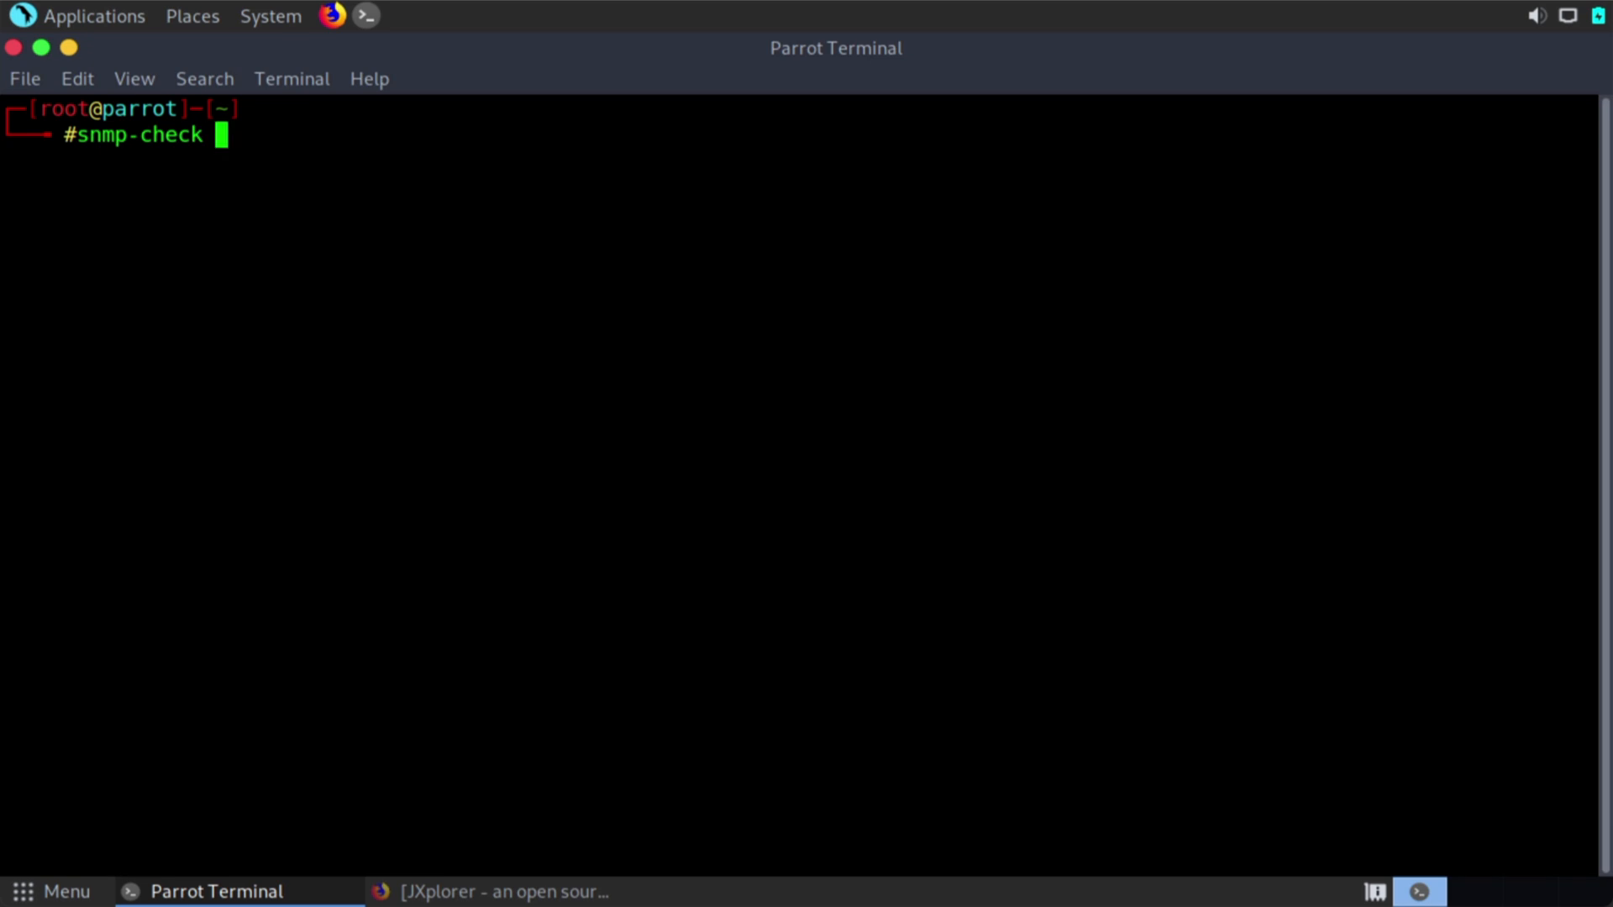
{"action": "type", "text": "10.0.2.6"}
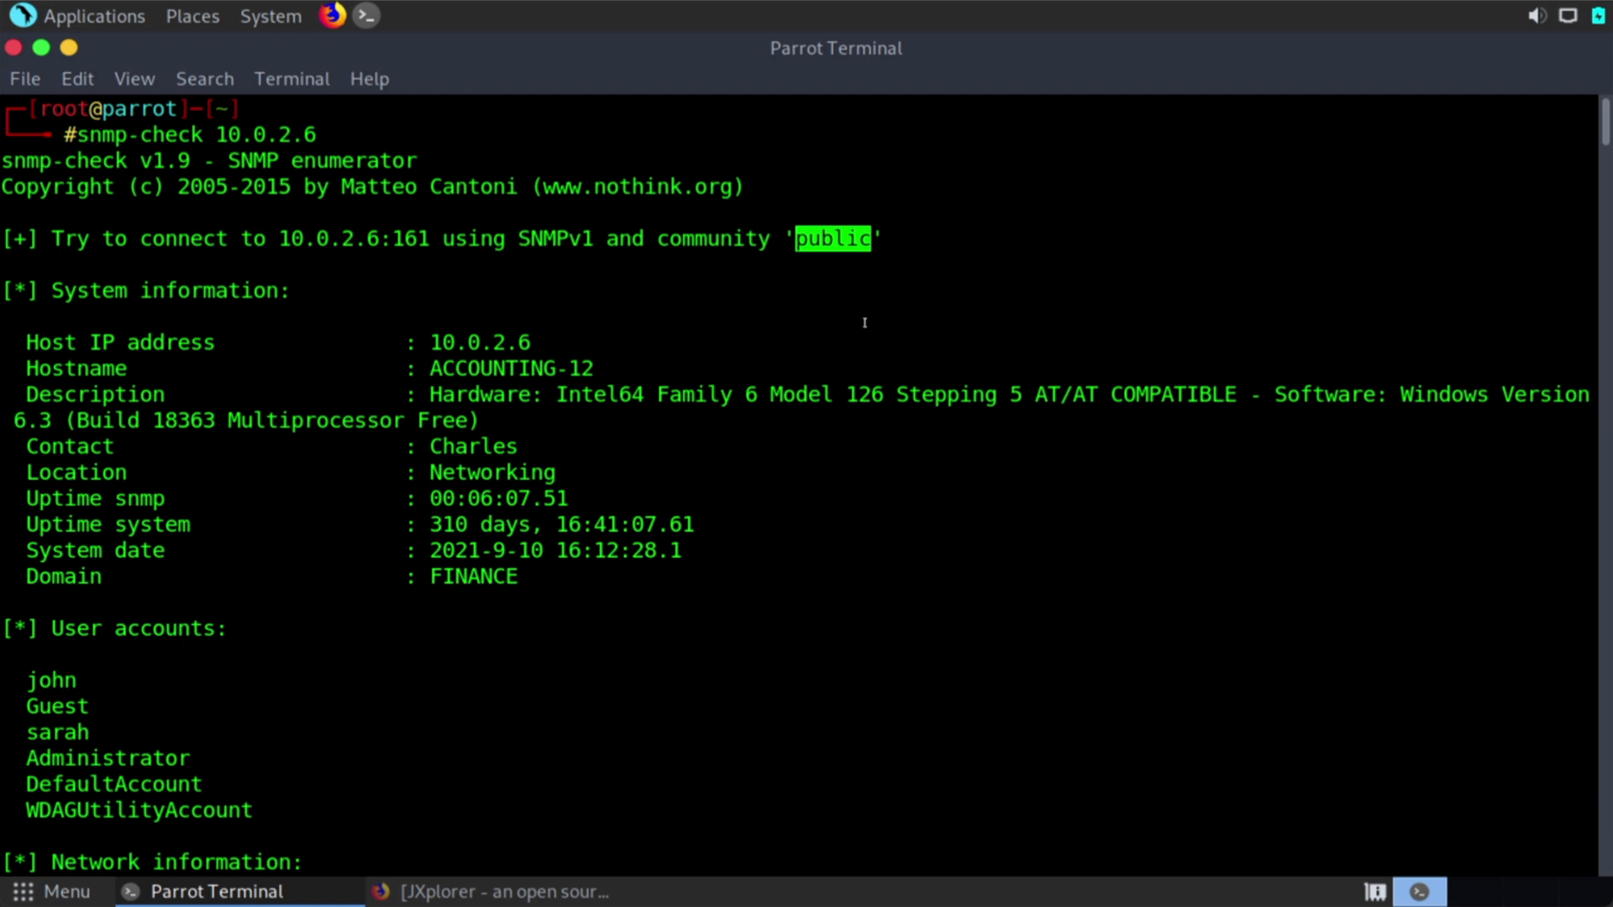
{"action": "mouse_move", "coordinate": [905, 283]}
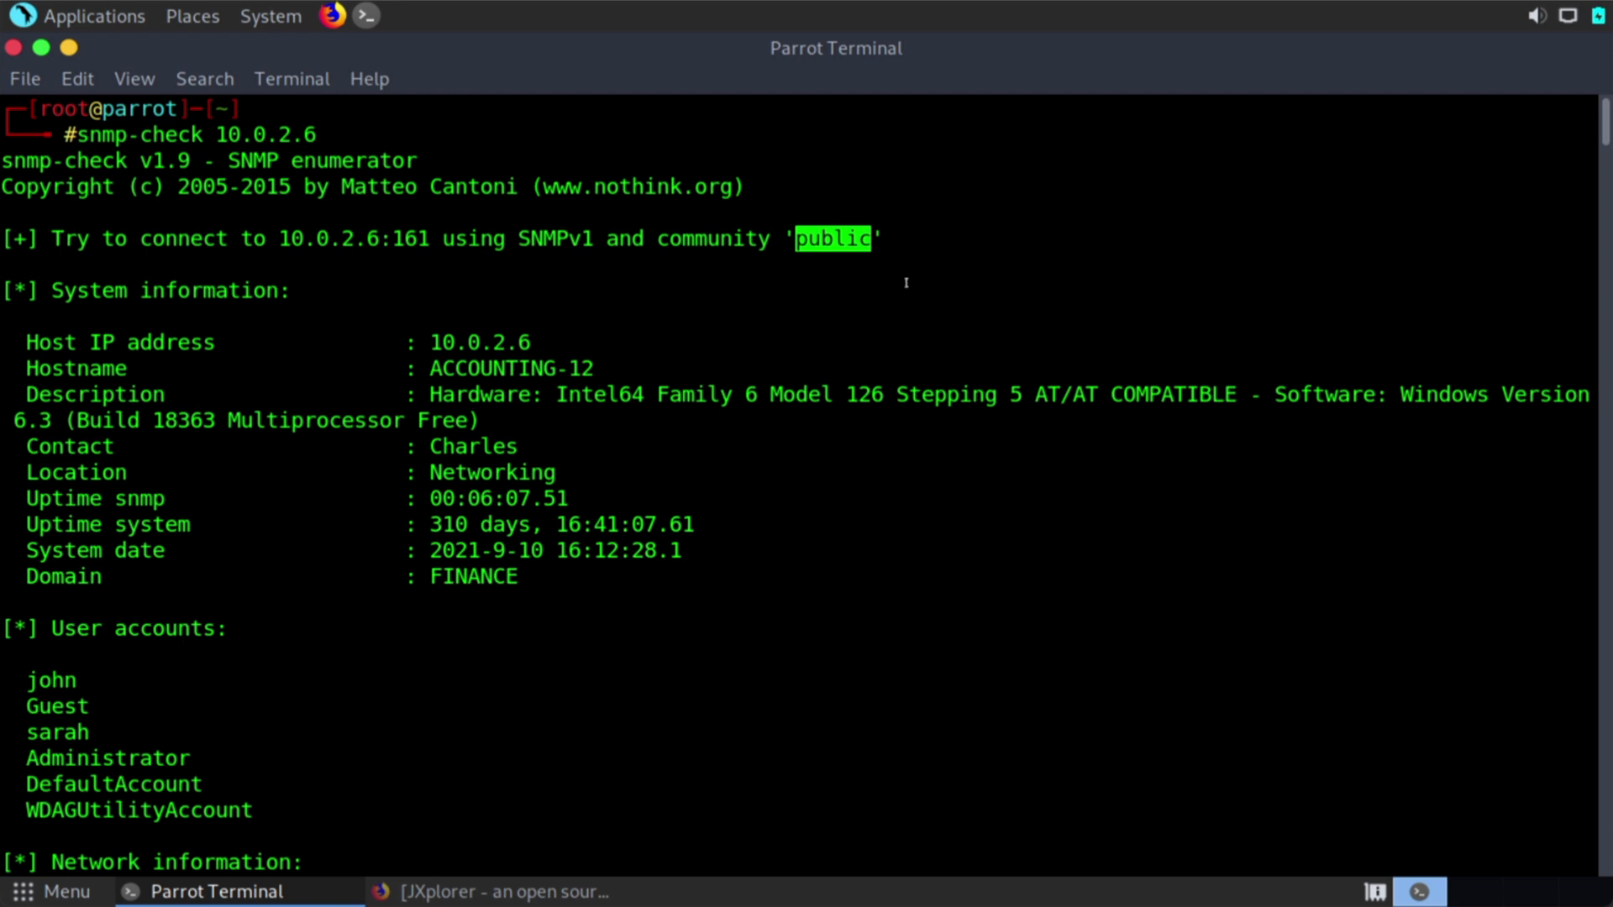
{"action": "mouse_move", "coordinate": [978, 317]}
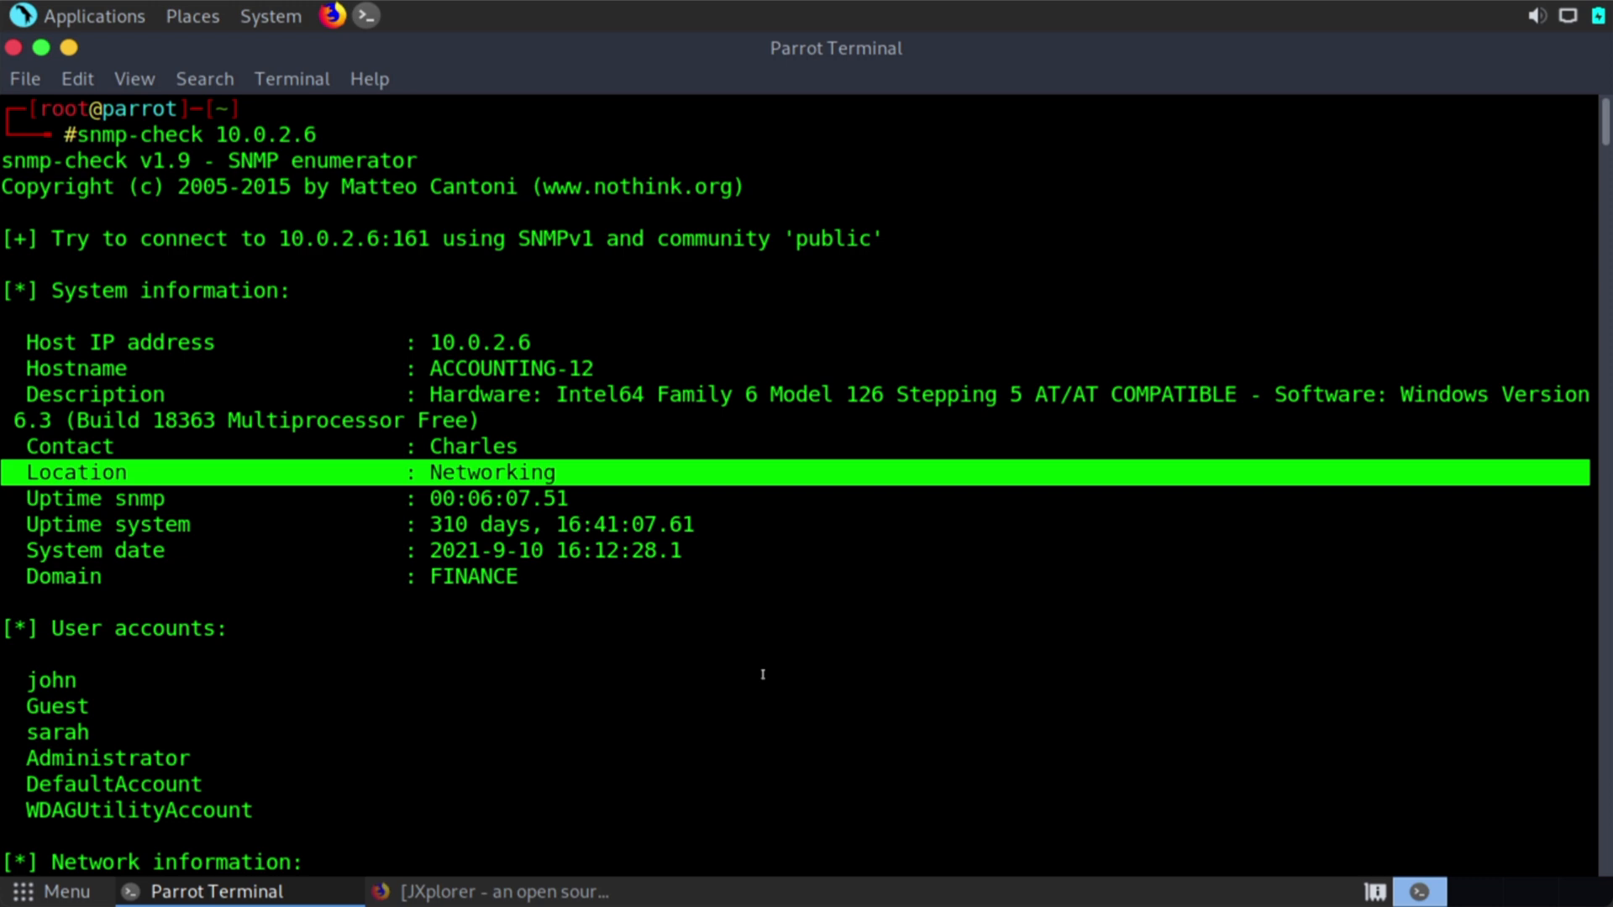
{"action": "scroll", "scroll_direction": "down", "scroll_amount": 3}
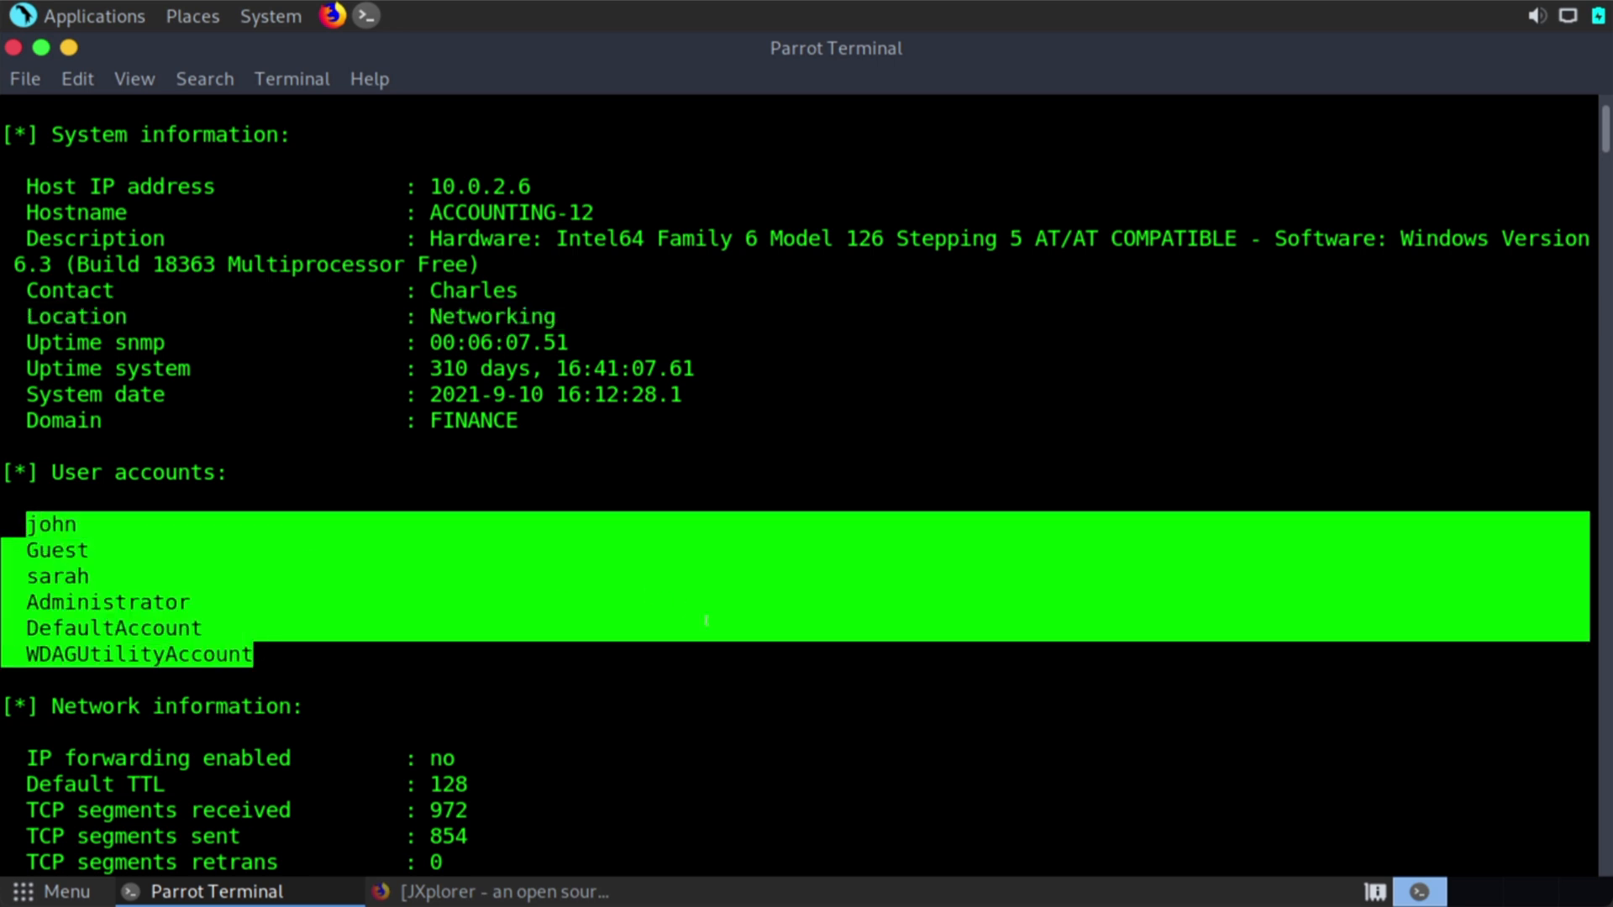
{"action": "mouse_move", "coordinate": [759, 725]}
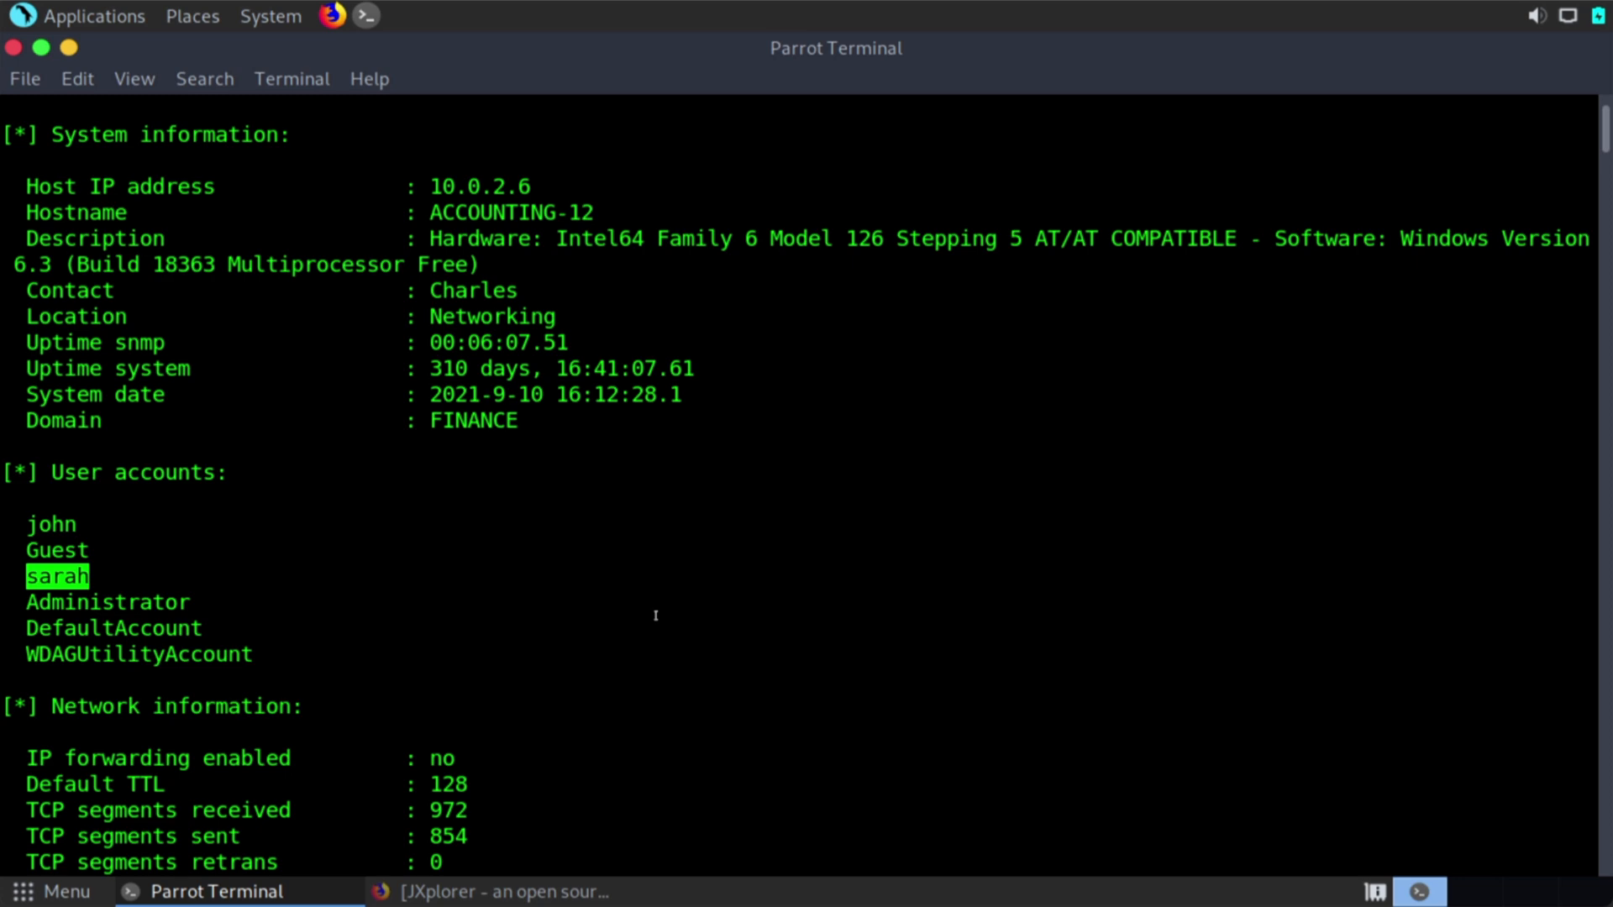
{"action": "scroll", "scroll_direction": "down", "scroll_amount": 3}
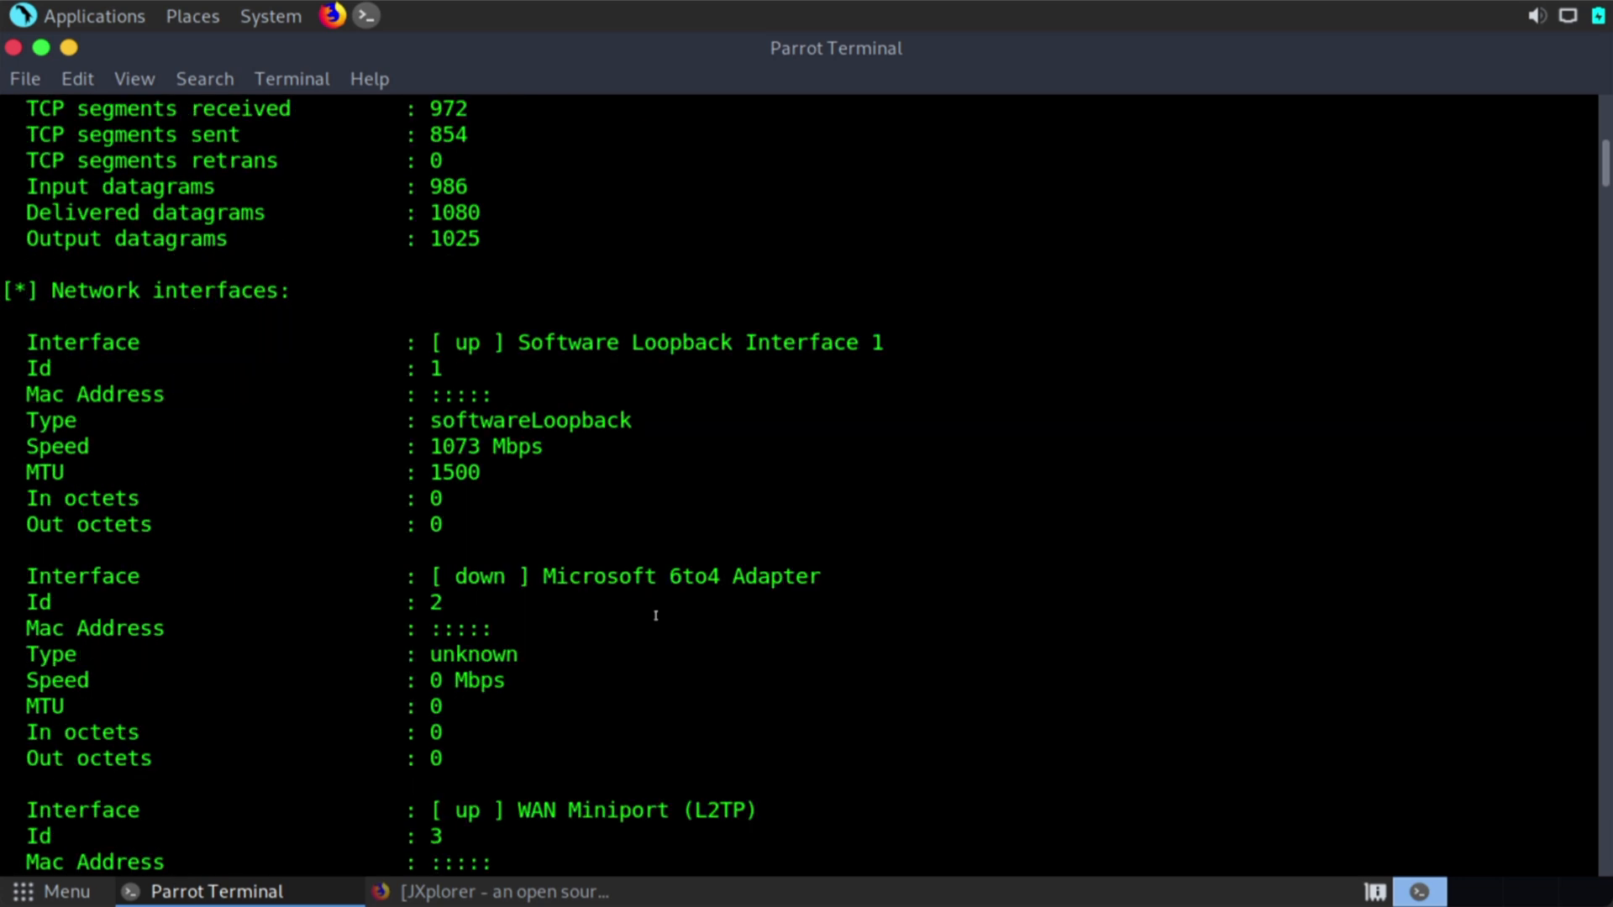
{"action": "scroll", "scroll_direction": "down", "scroll_amount": 3}
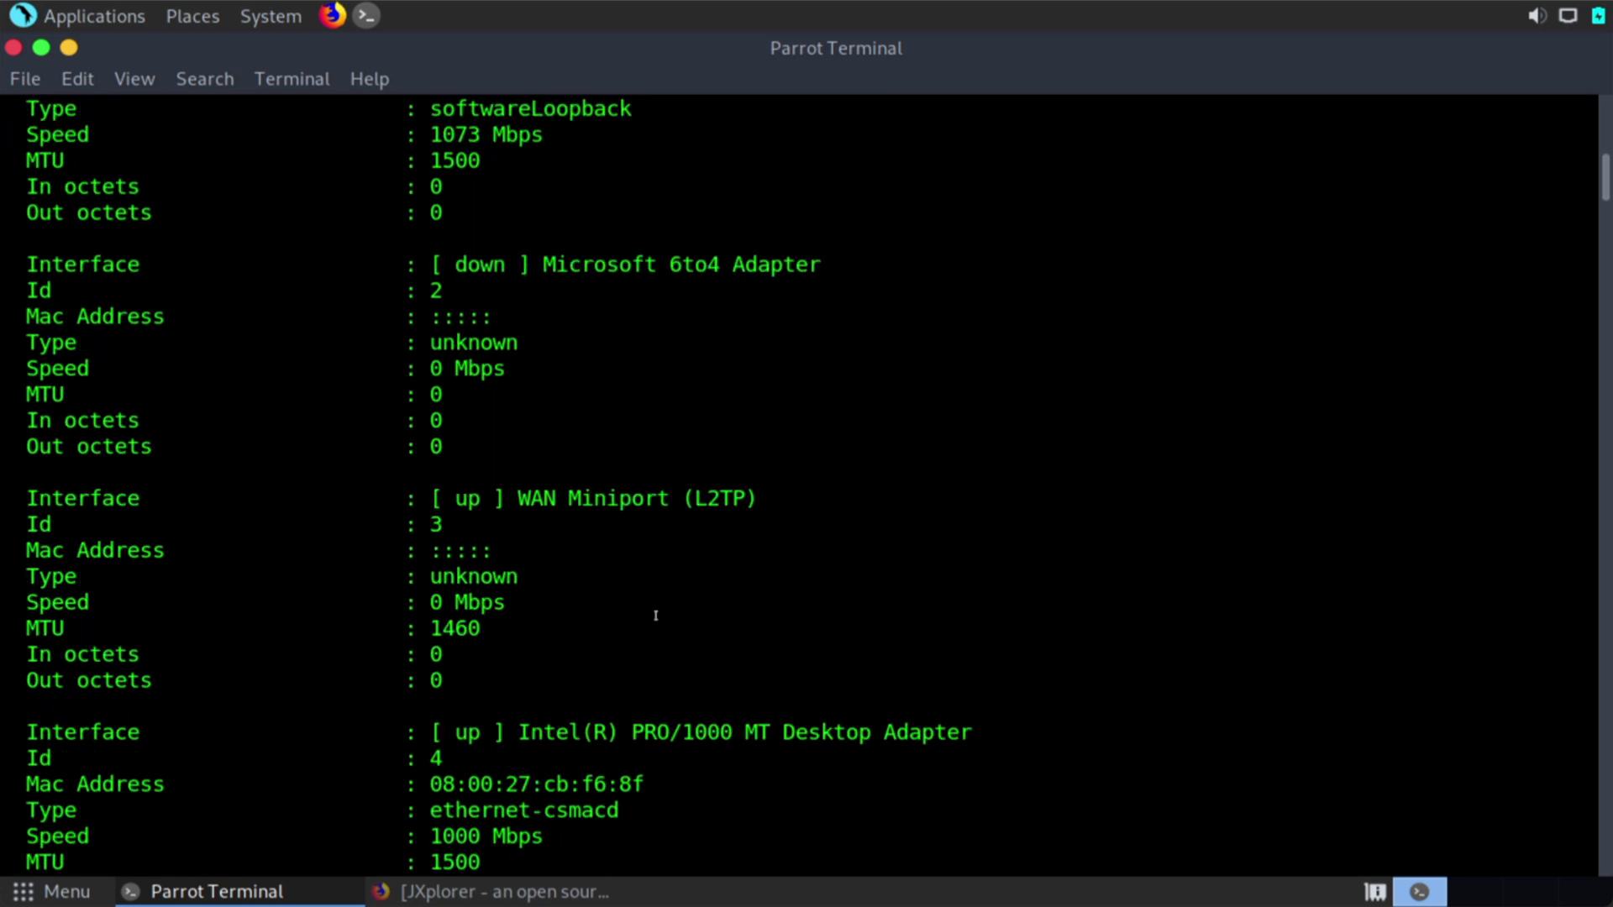
{"action": "scroll", "scroll_direction": "down", "scroll_amount": 3}
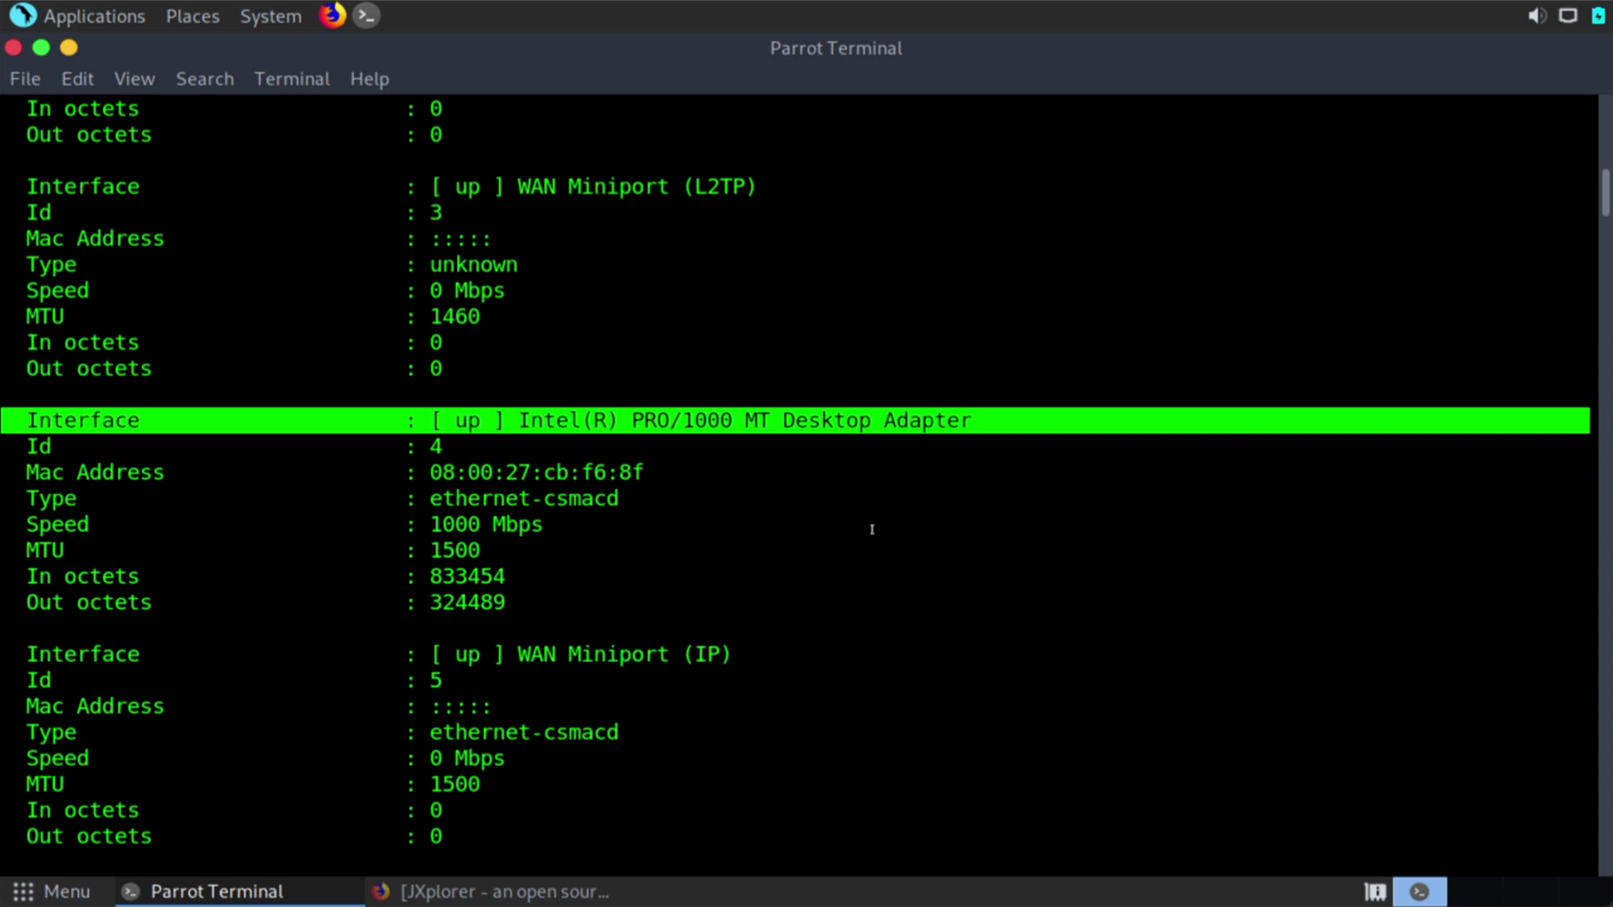
{"action": "mouse_move", "coordinate": [806, 564]}
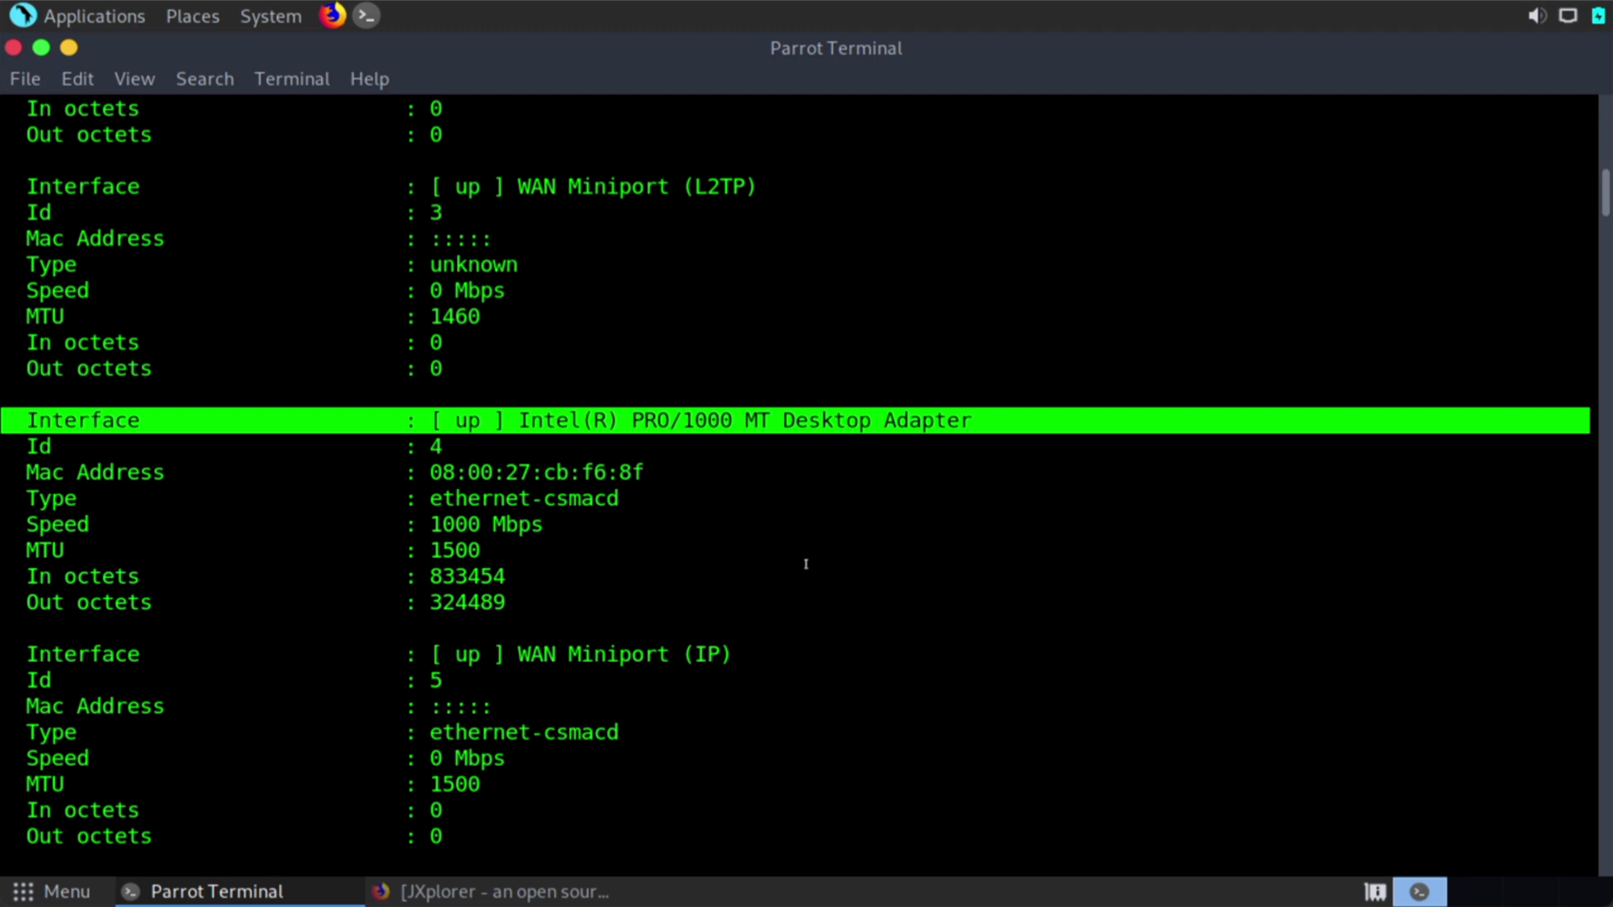
{"action": "scroll", "scroll_direction": "down", "scroll_amount": 3}
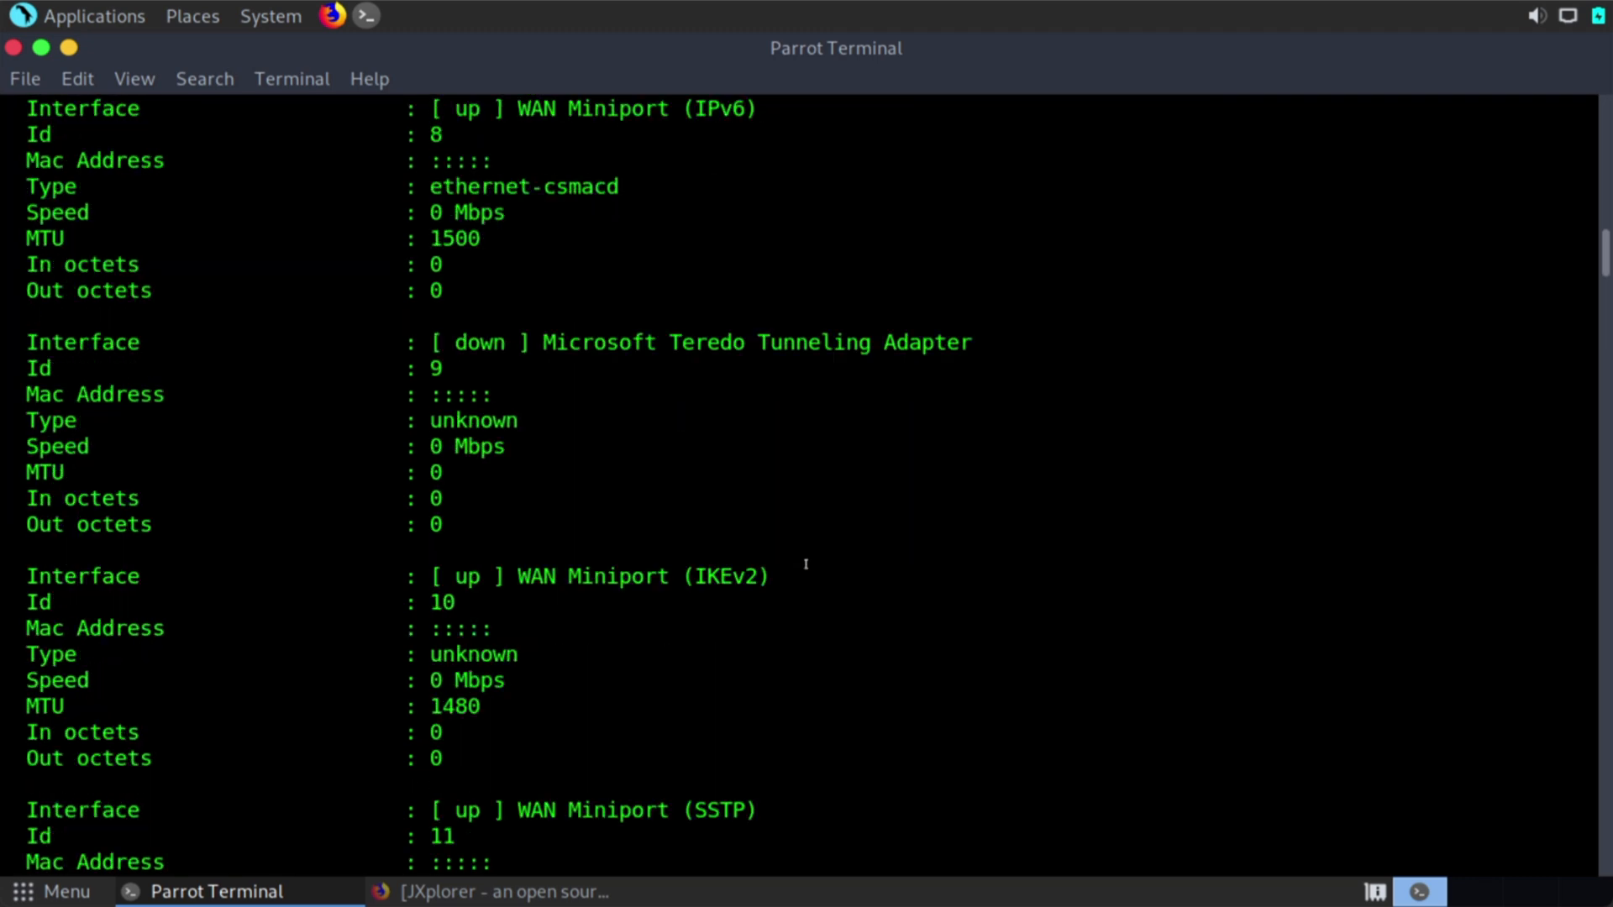
{"action": "scroll", "scroll_direction": "down", "scroll_amount": 3}
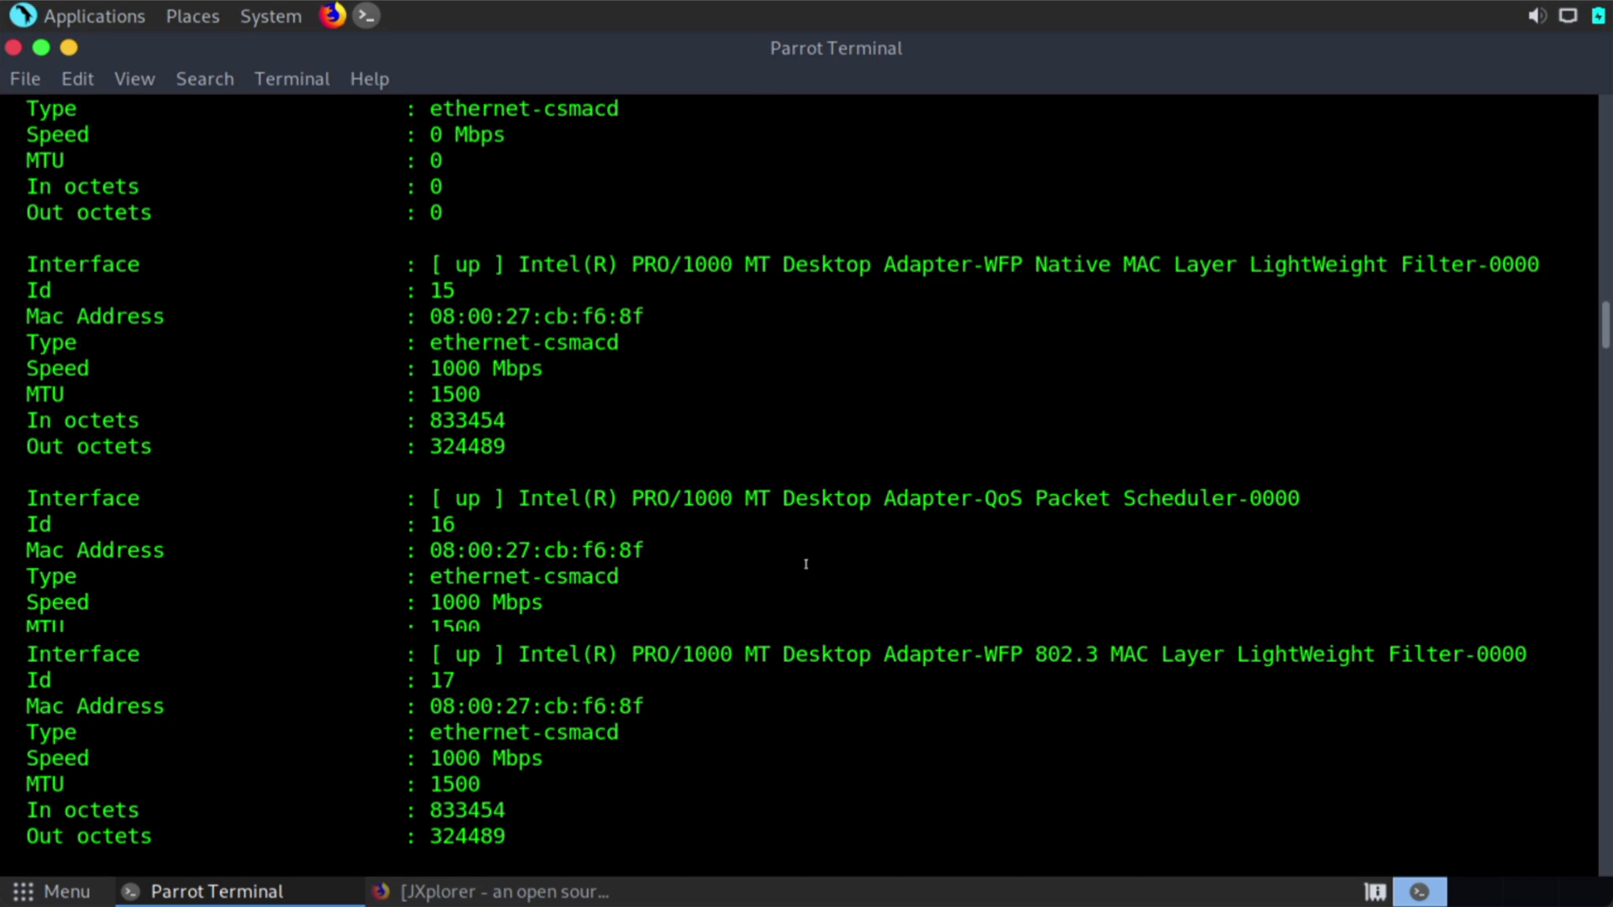
{"action": "scroll", "scroll_direction": "down", "scroll_amount": 3}
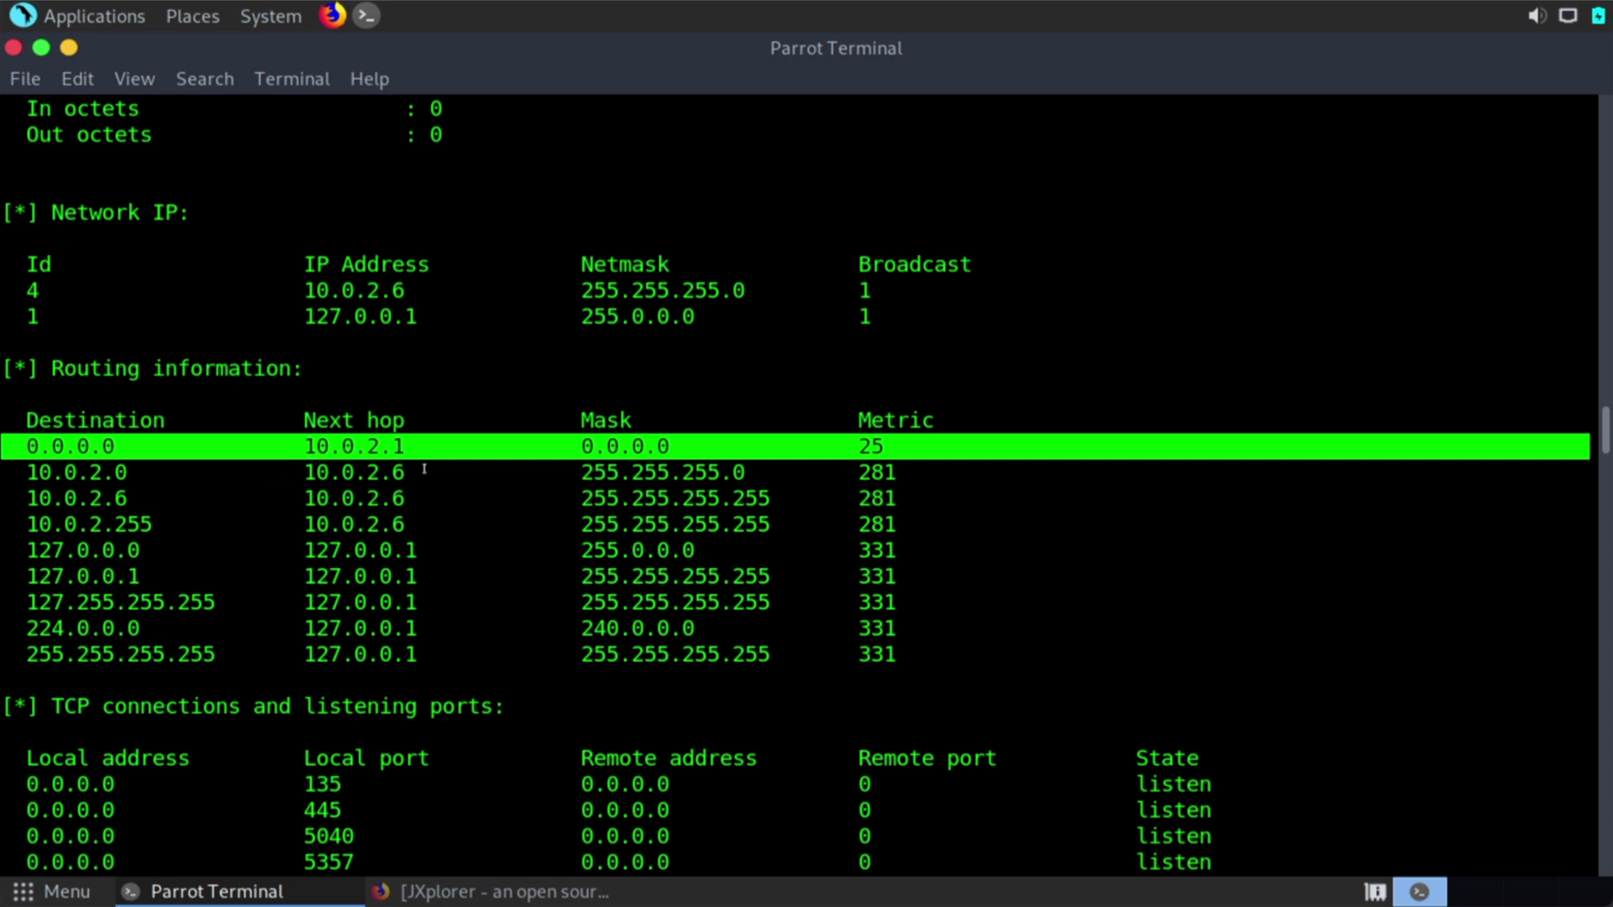
{"action": "mouse_move", "coordinate": [463, 494]}
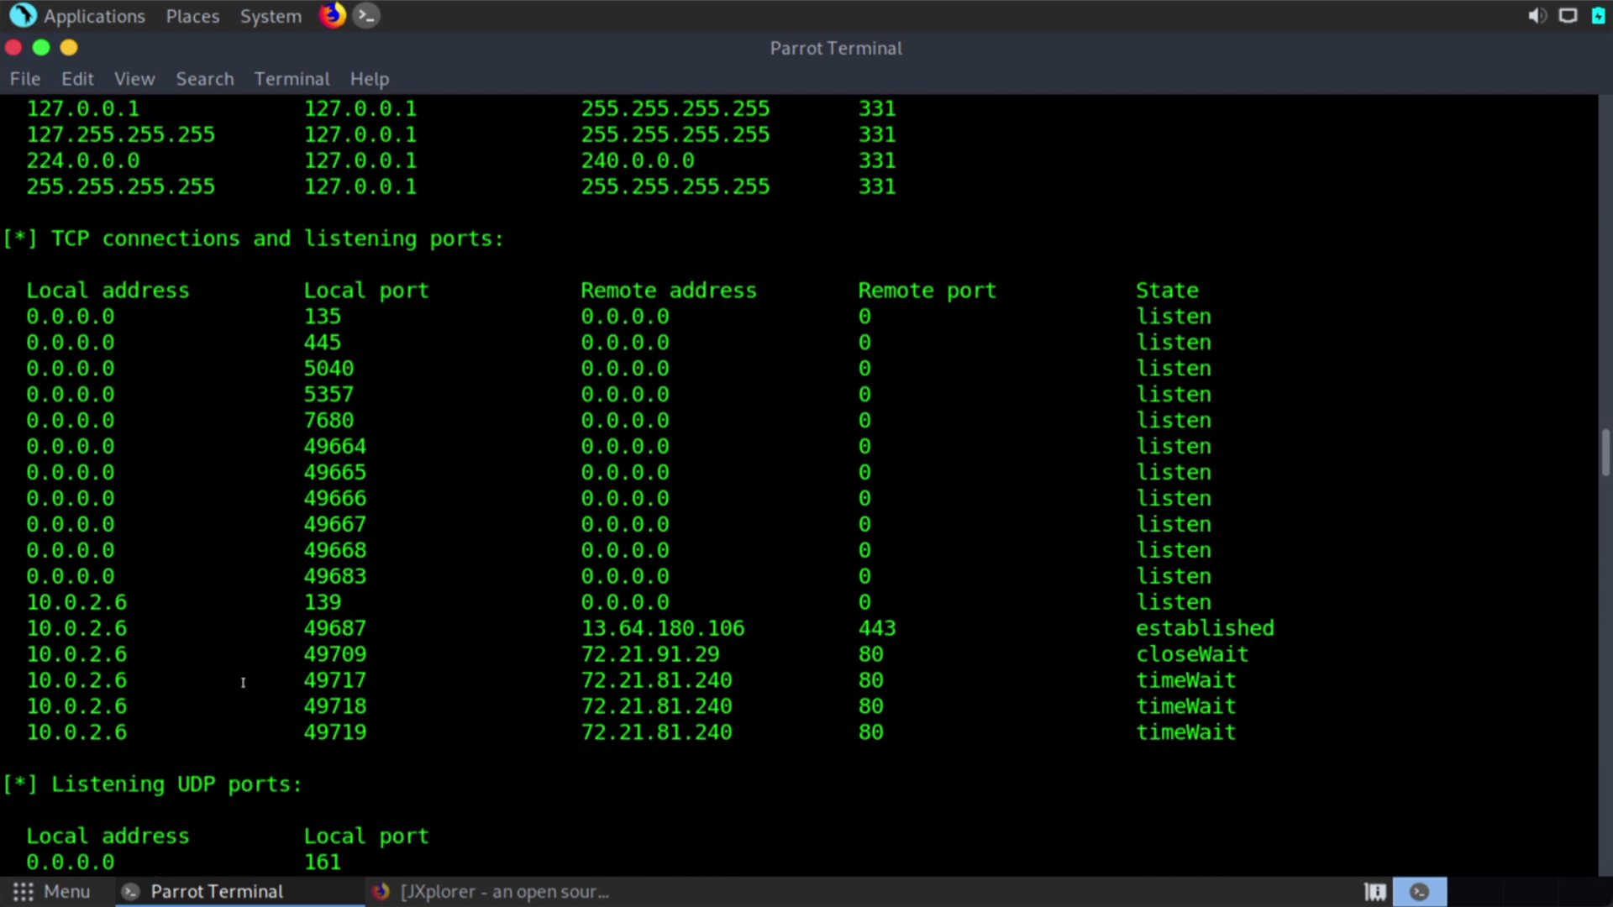
{"action": "scroll", "scroll_direction": "down", "scroll_amount": 3}
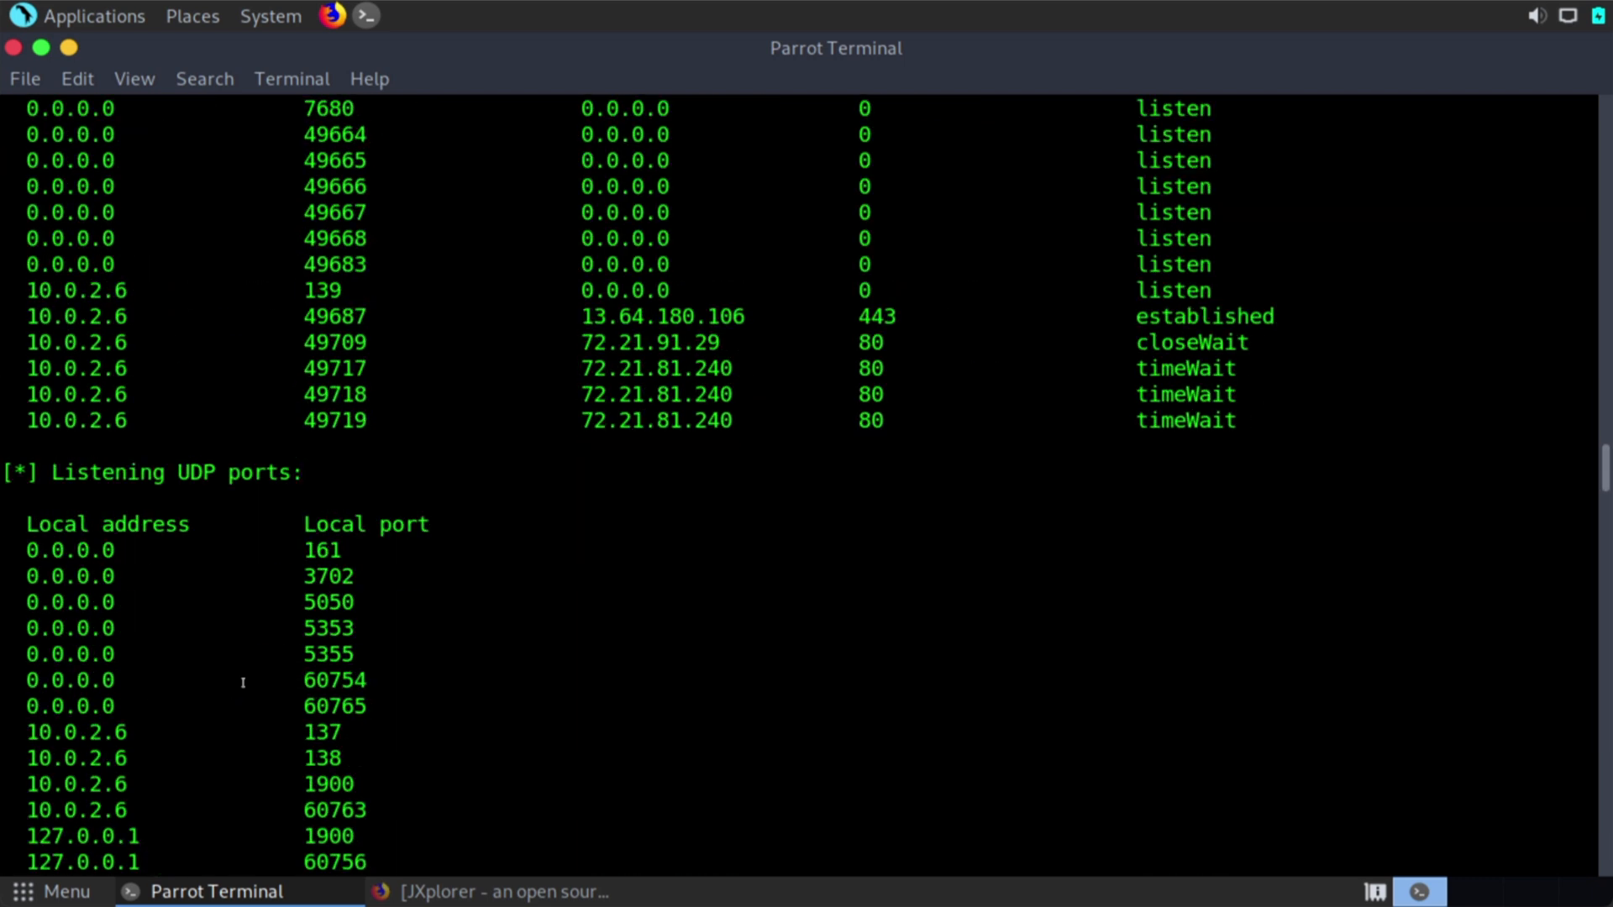
{"action": "scroll", "scroll_direction": "down", "scroll_amount": 3}
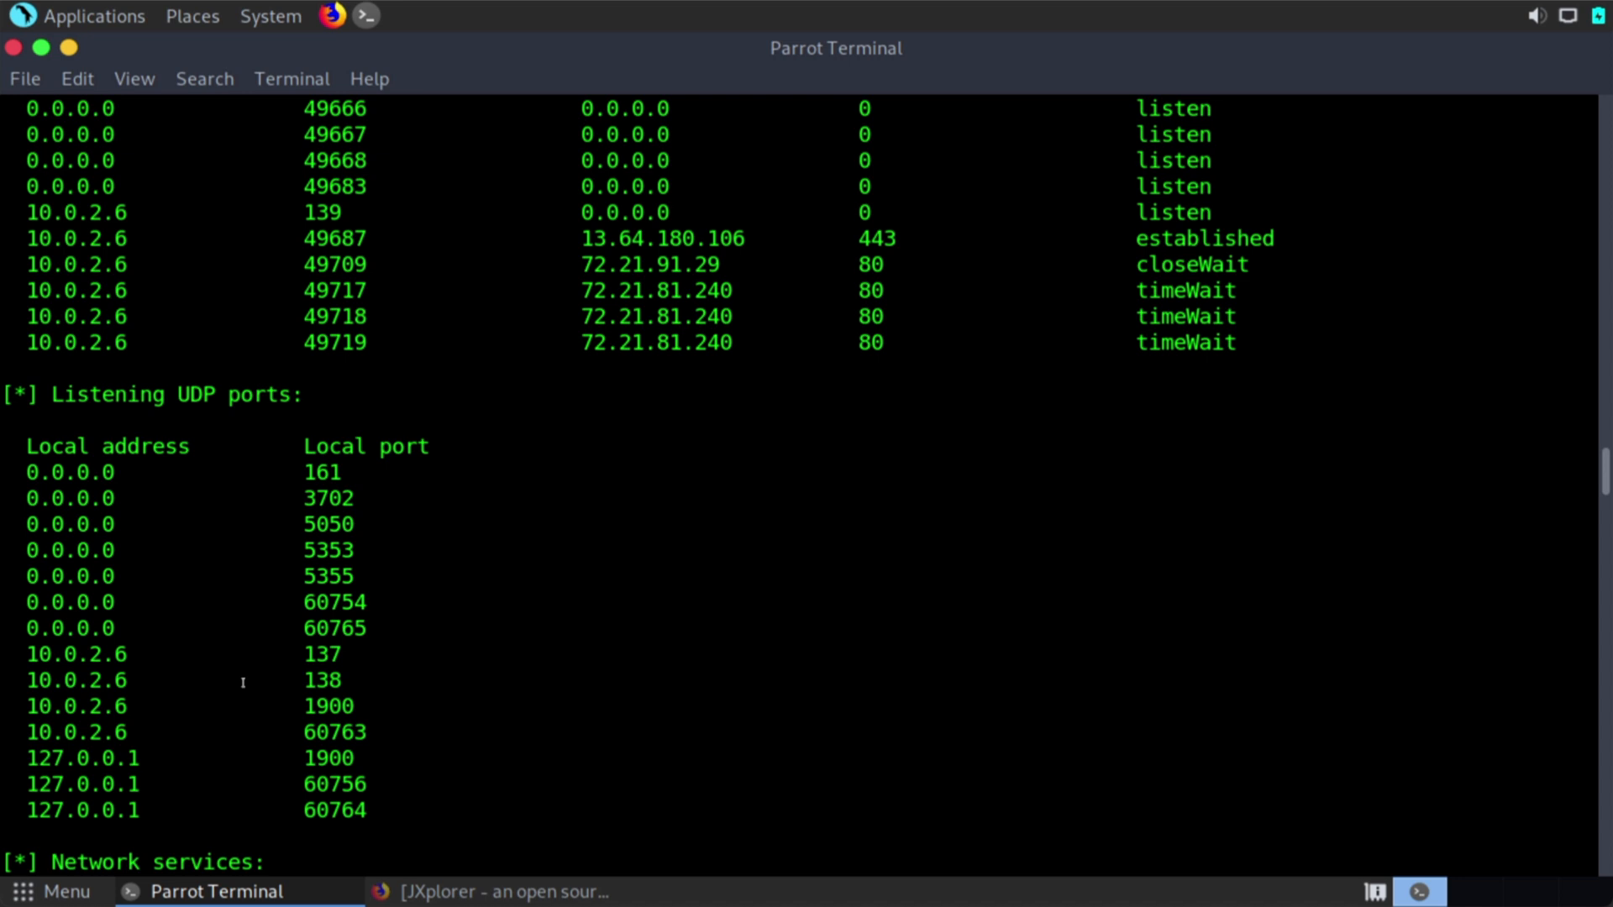
{"action": "scroll", "scroll_direction": "down", "scroll_amount": 3}
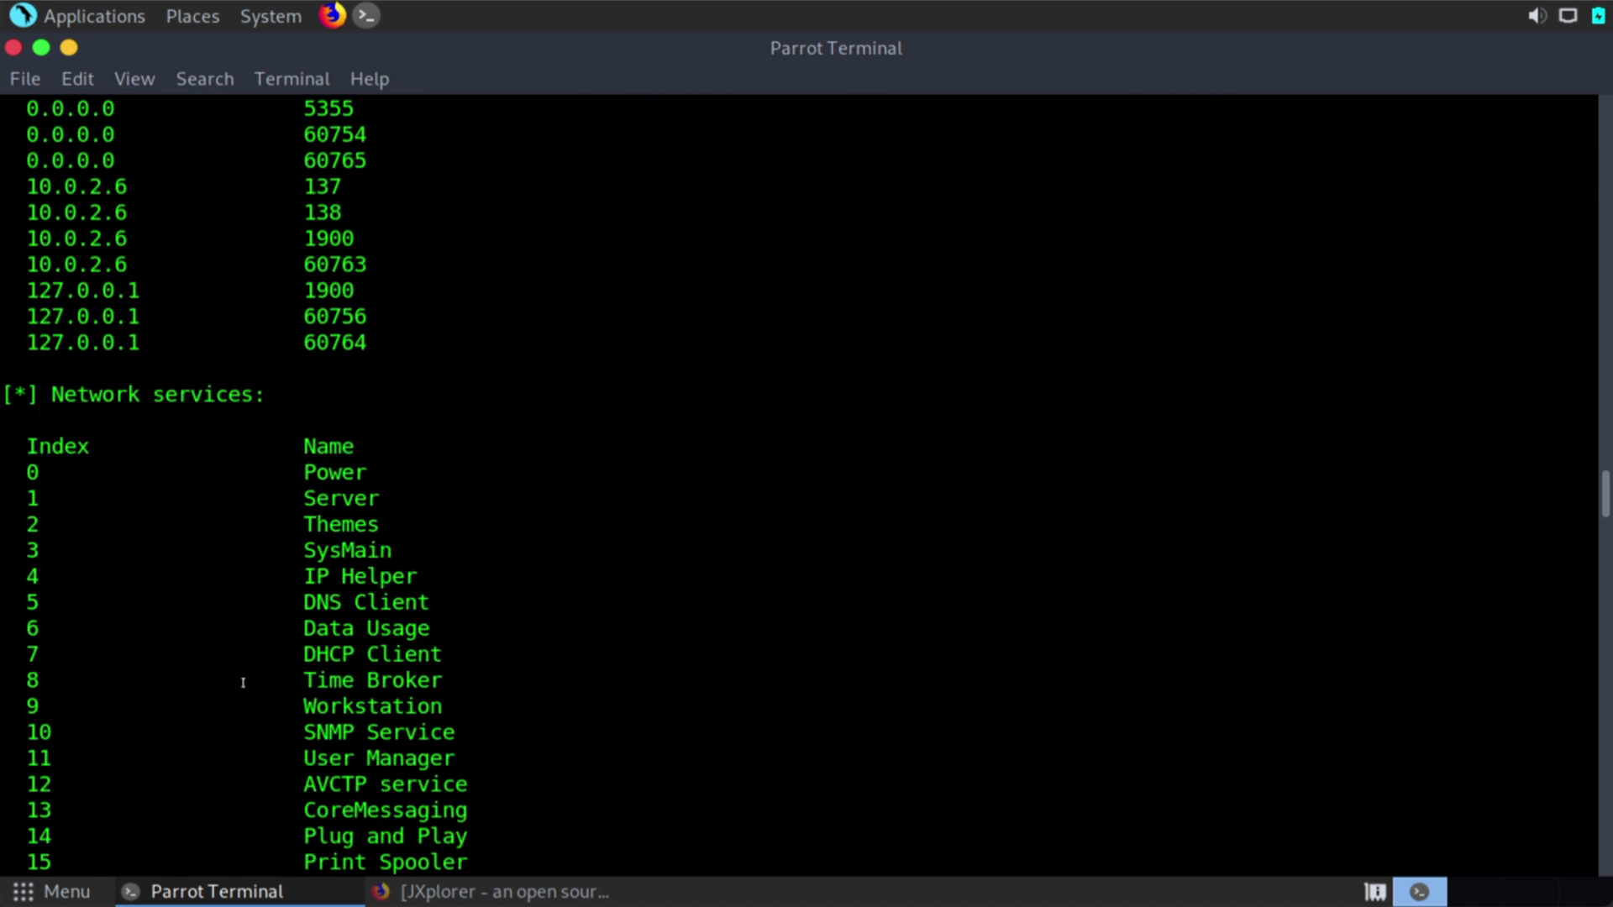
{"action": "scroll", "scroll_direction": "down", "scroll_amount": 3}
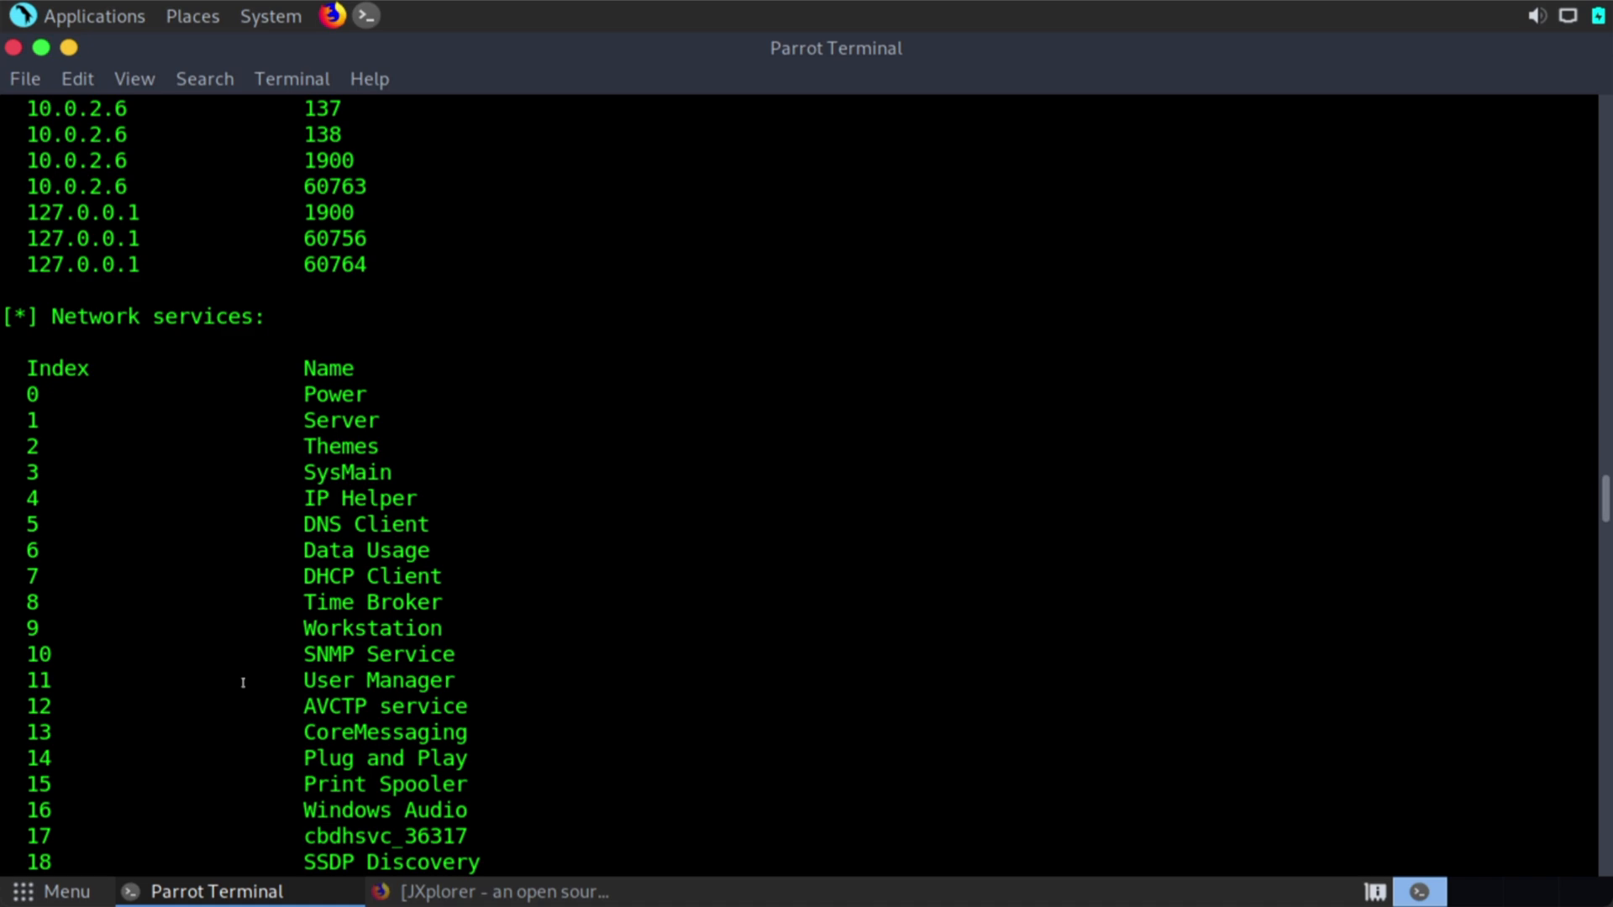
{"action": "scroll", "scroll_direction": "down", "scroll_amount": 3}
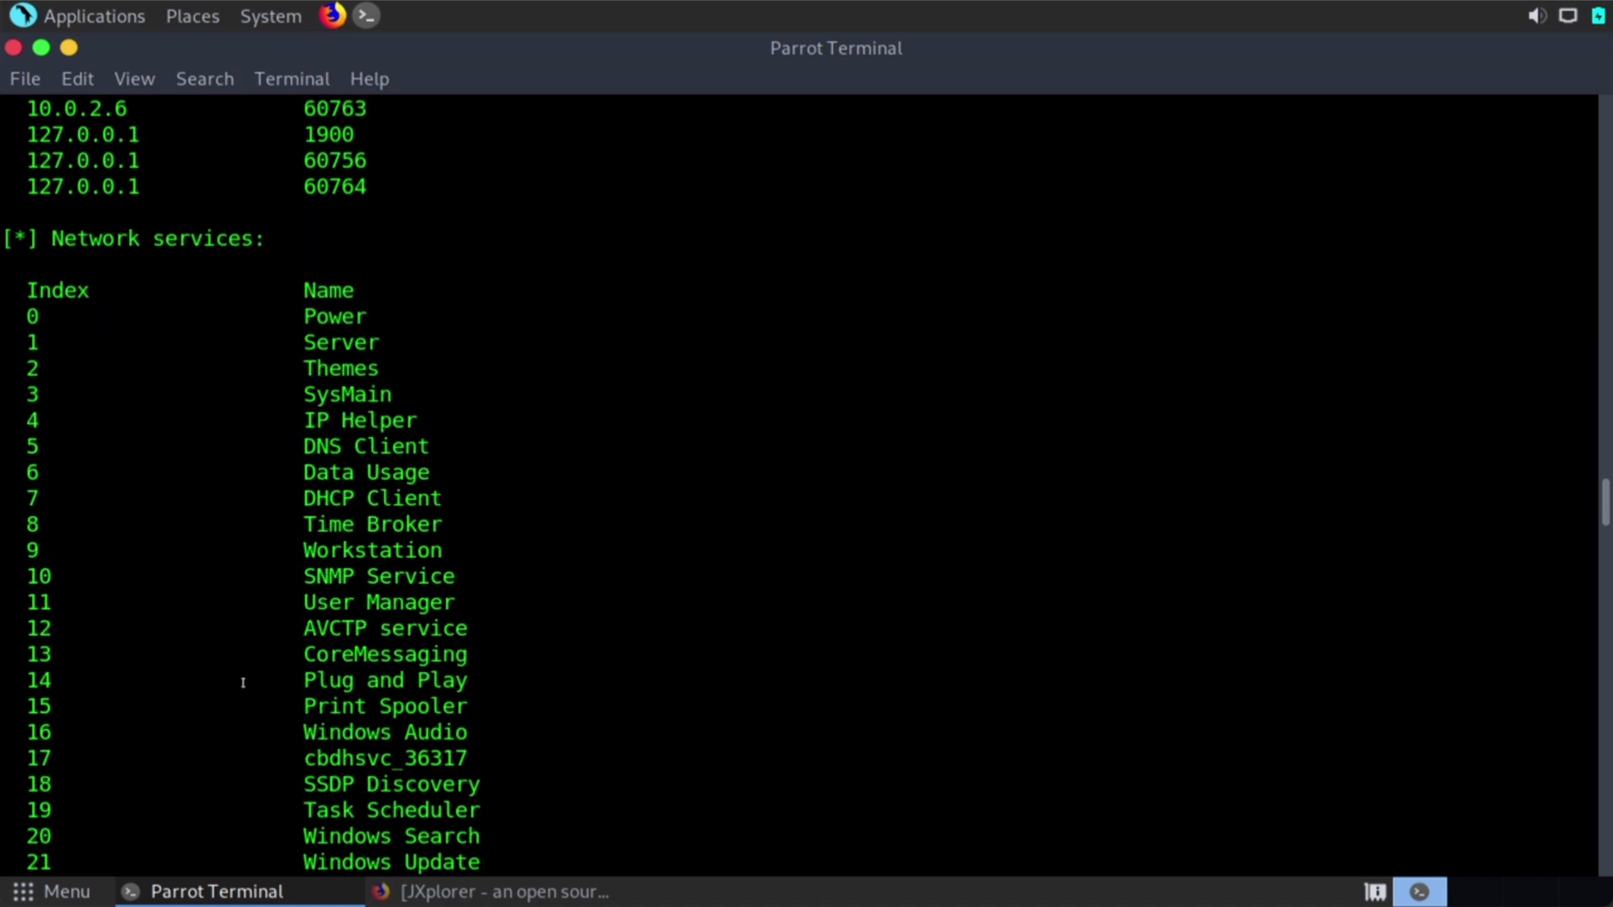
{"action": "scroll", "scroll_direction": "down", "scroll_amount": 3}
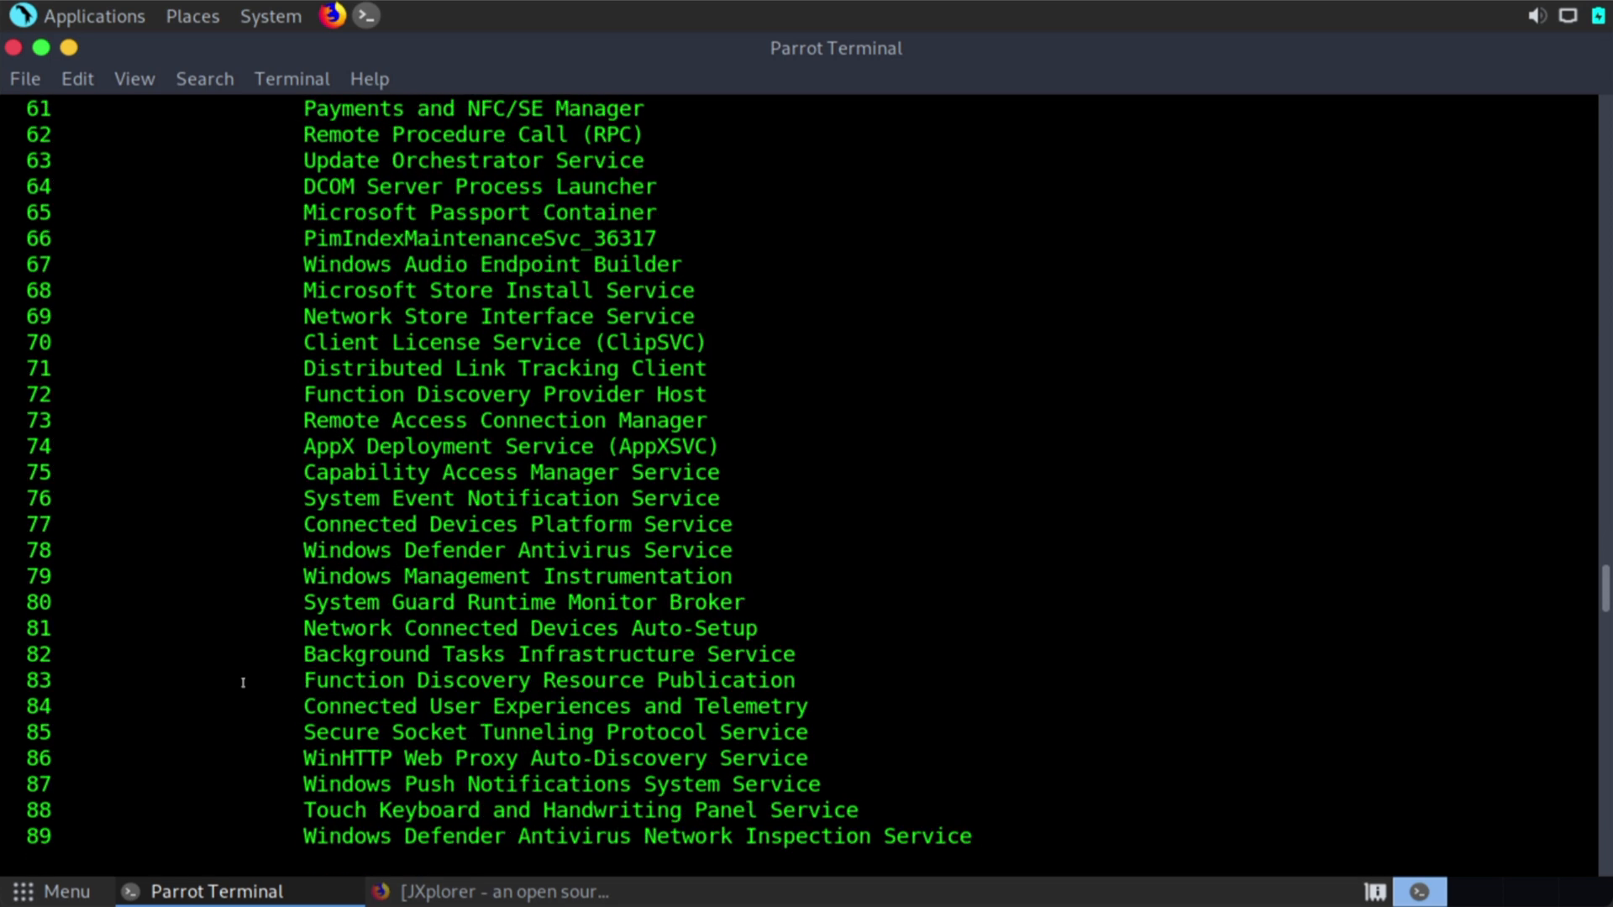
{"action": "scroll", "scroll_direction": "down", "scroll_amount": 3}
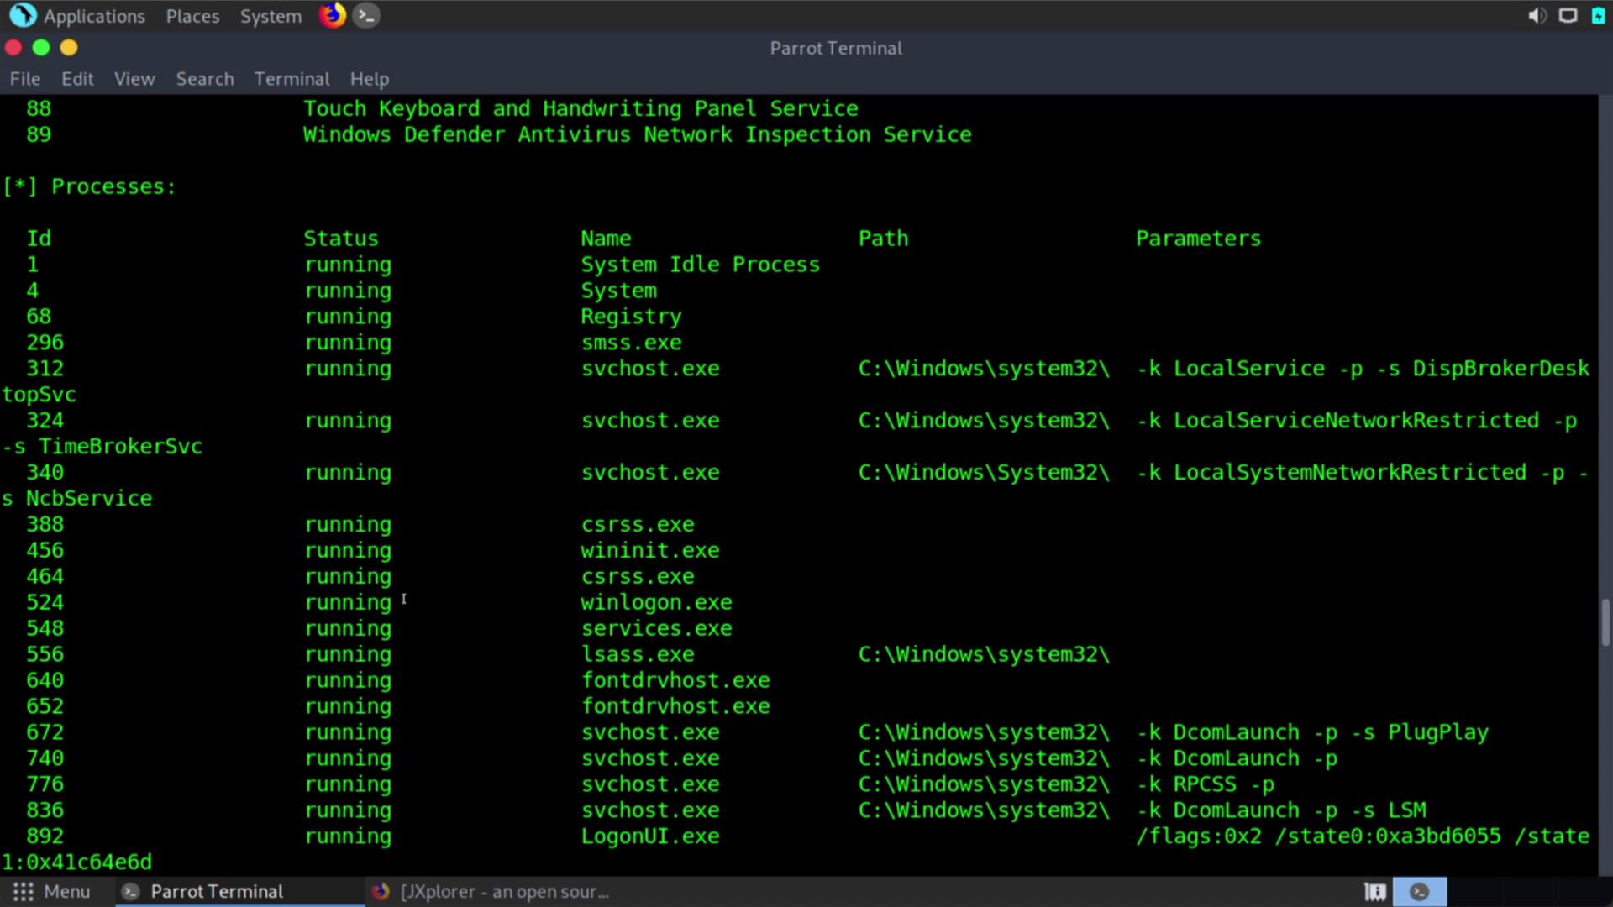
{"action": "scroll", "scroll_direction": "down", "scroll_amount": 3}
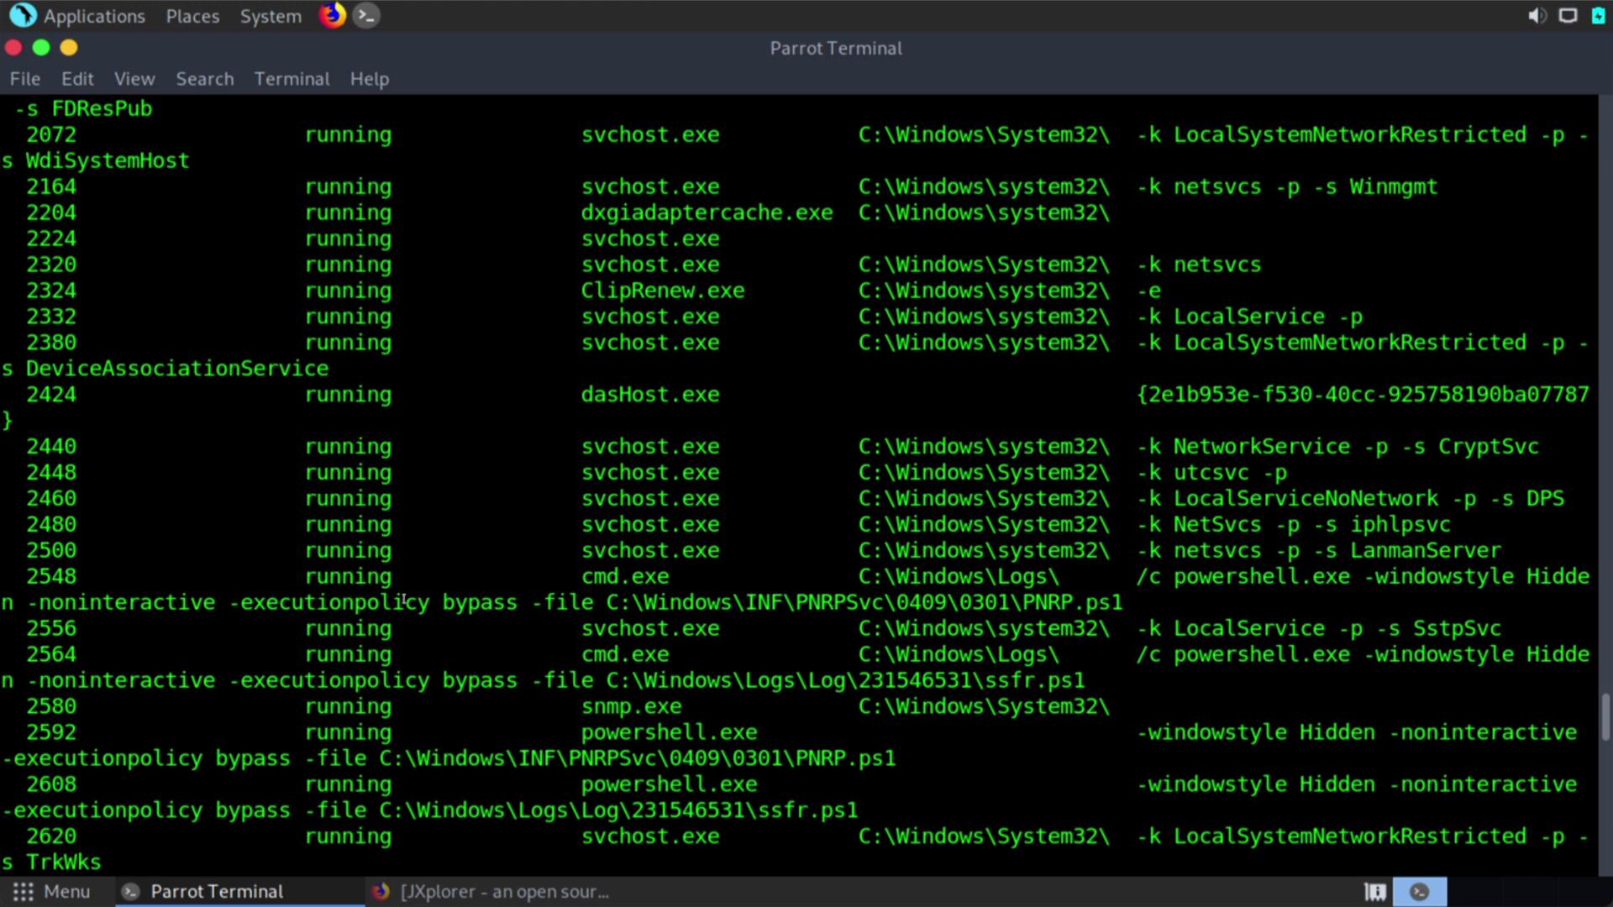
{"action": "scroll", "scroll_direction": "down", "scroll_amount": 3}
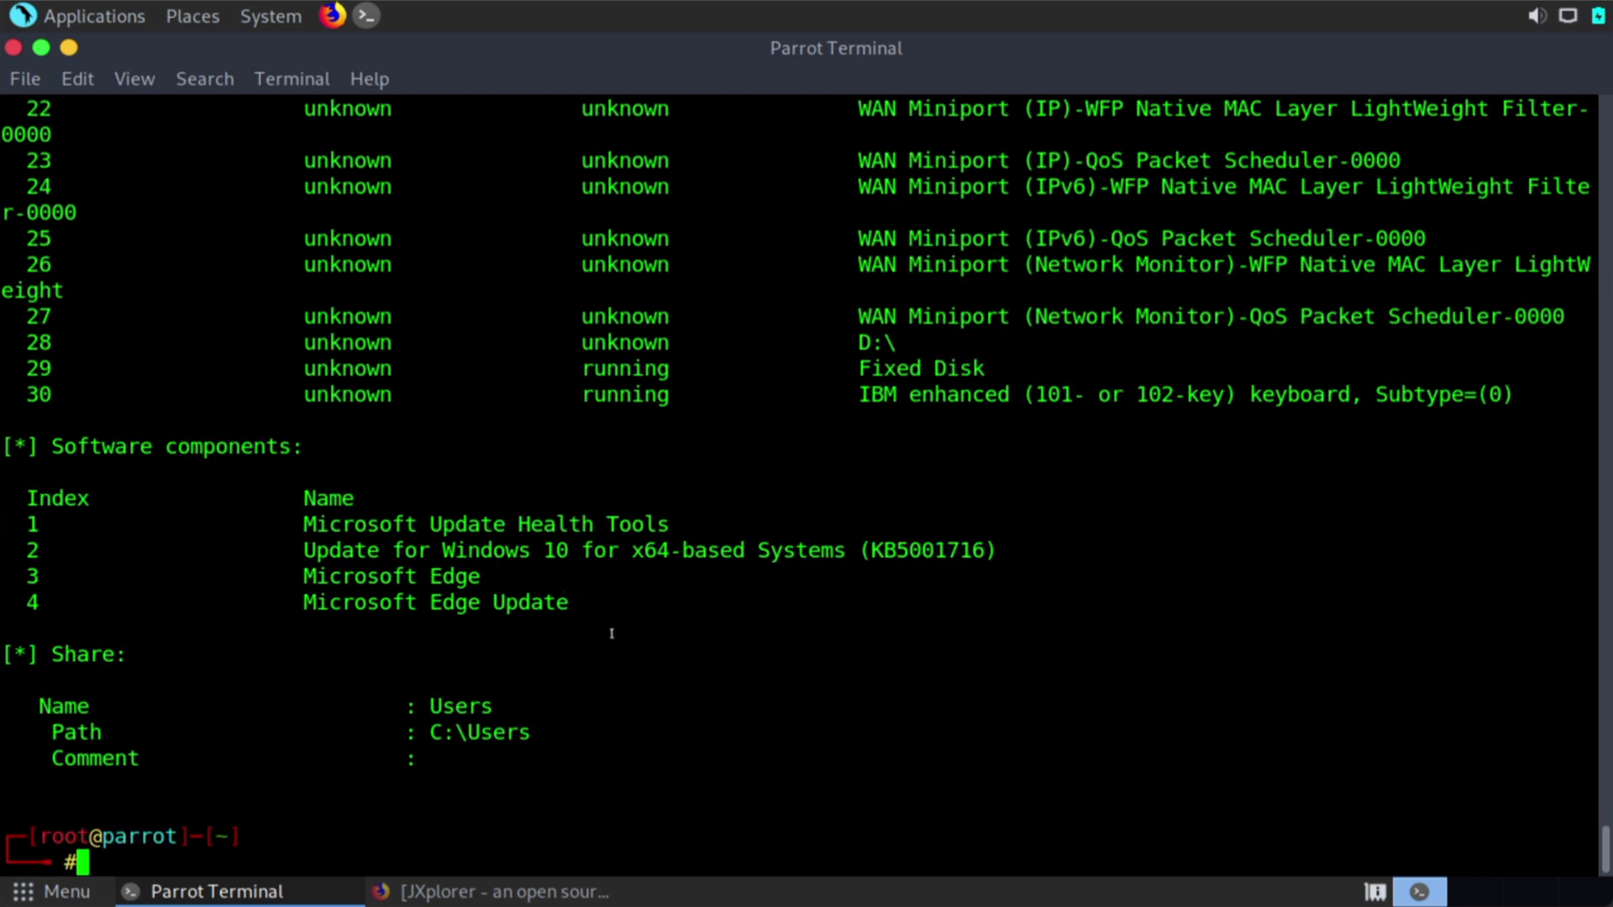
{"action": "mouse_move", "coordinate": [627, 645]}
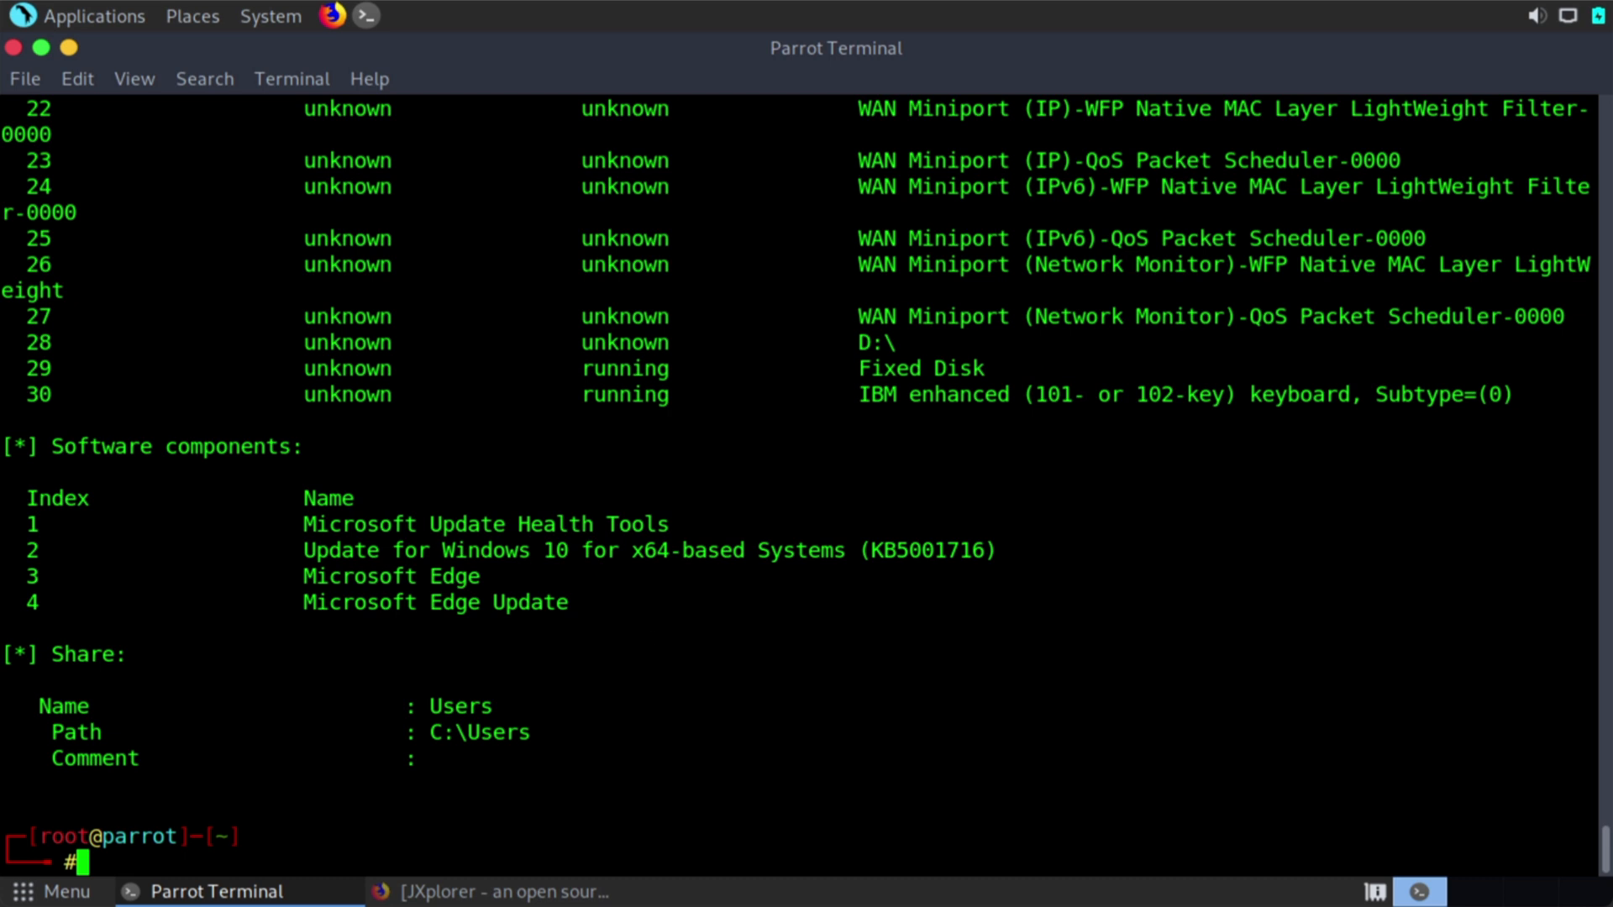
{"action": "mouse_move", "coordinate": [1161, 766]}
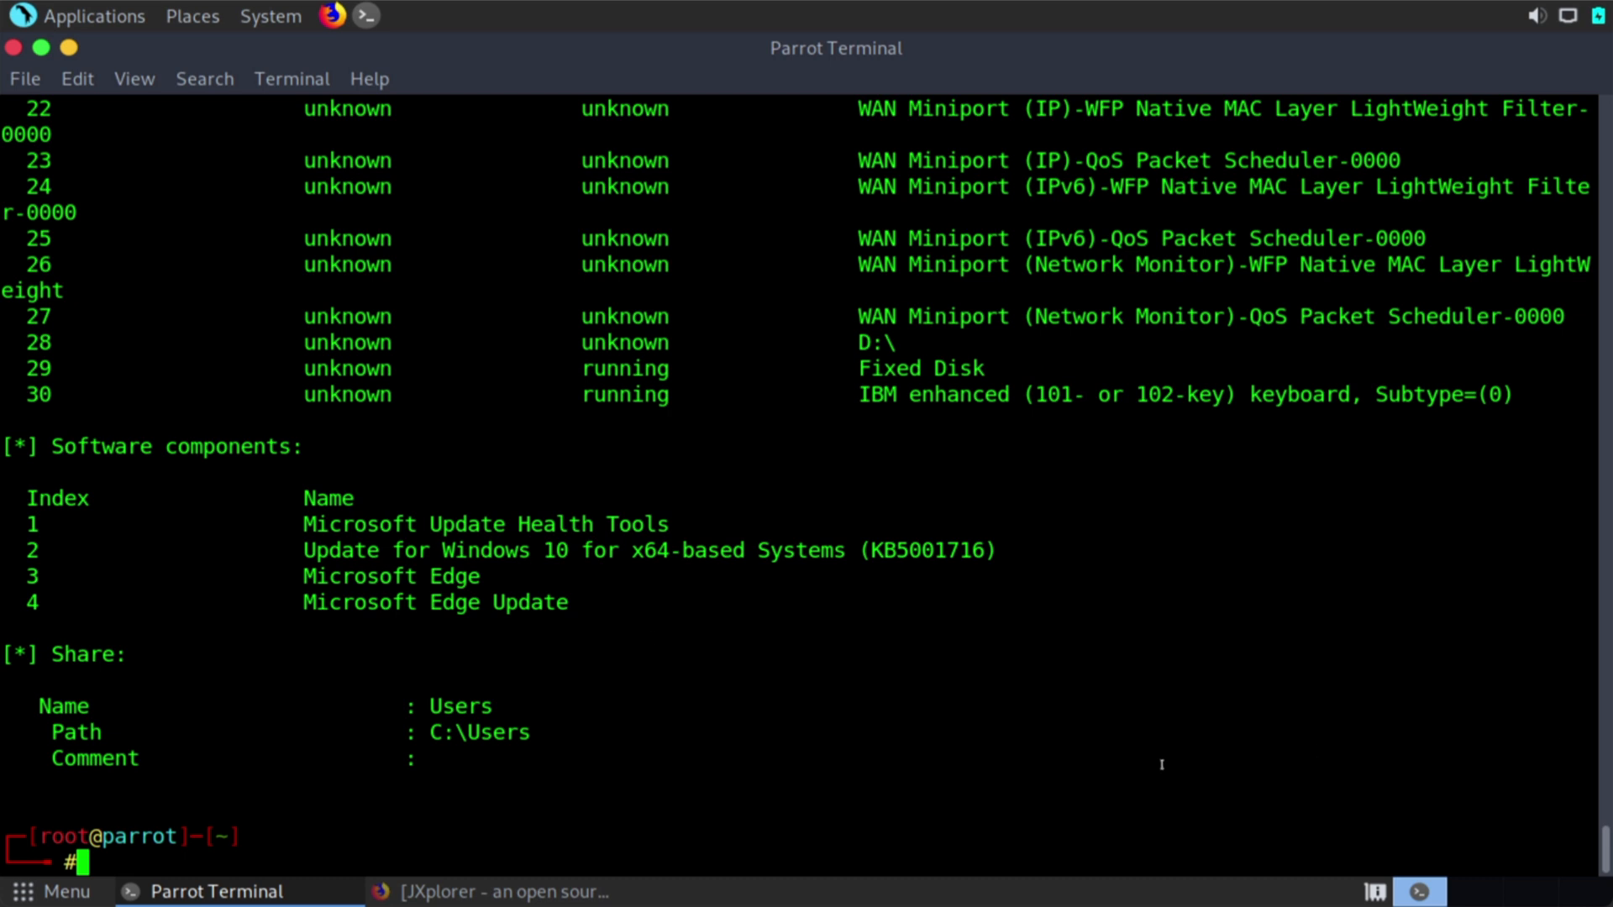
Step: Launch msfconsole, run 'search snmp', and load the snmp_login module
{"action": "type", "text": "ms"}
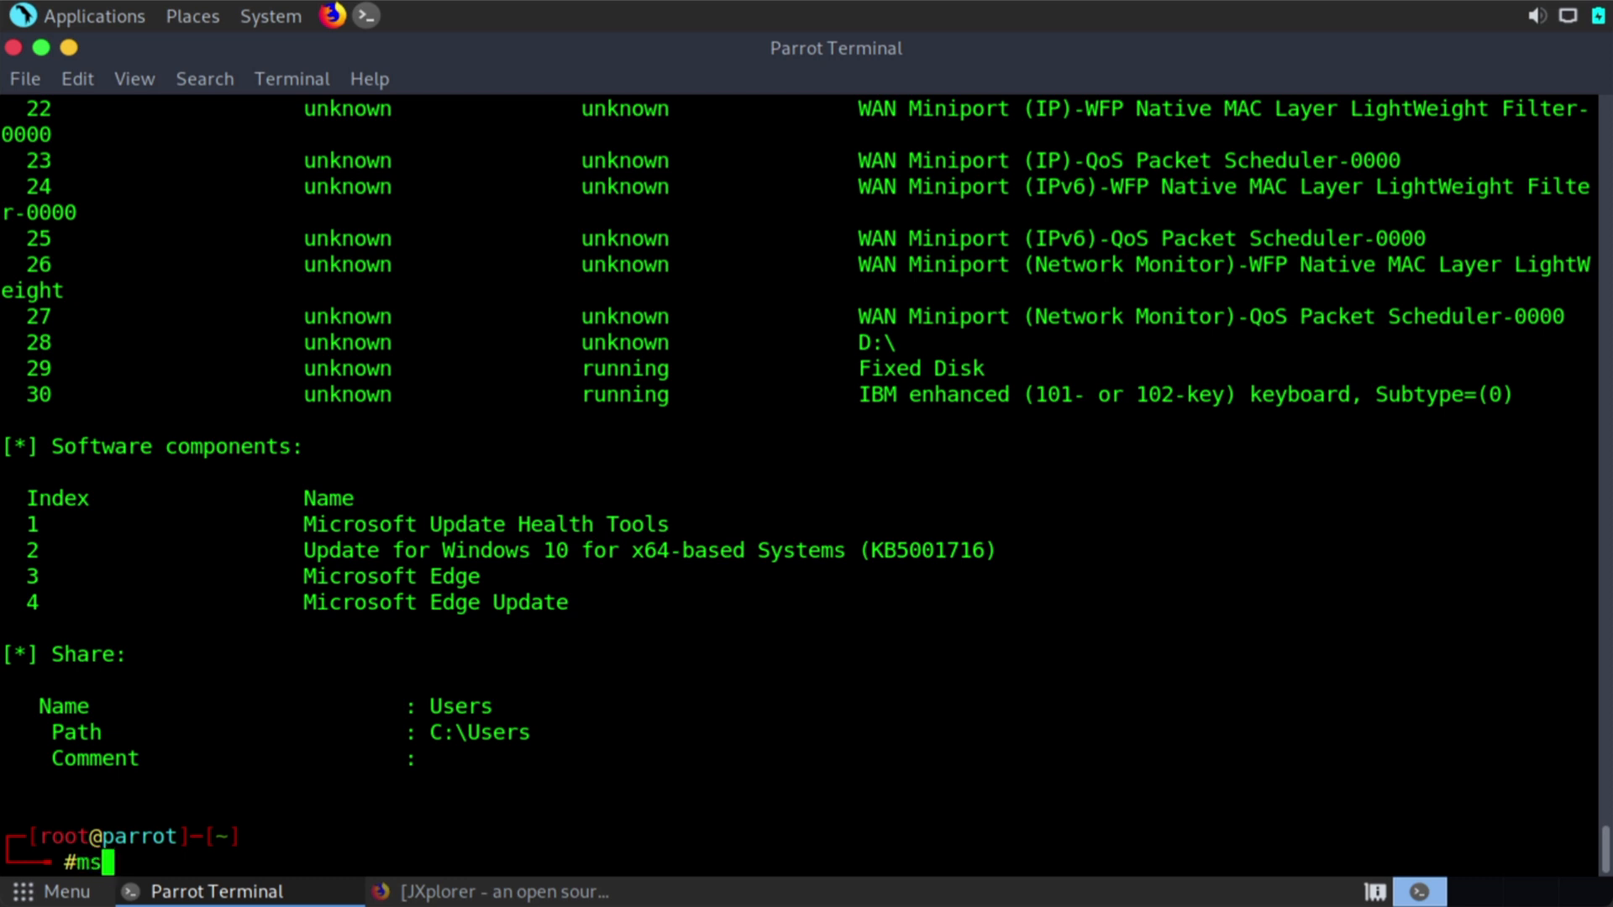
{"action": "type", "text": "fconsole"}
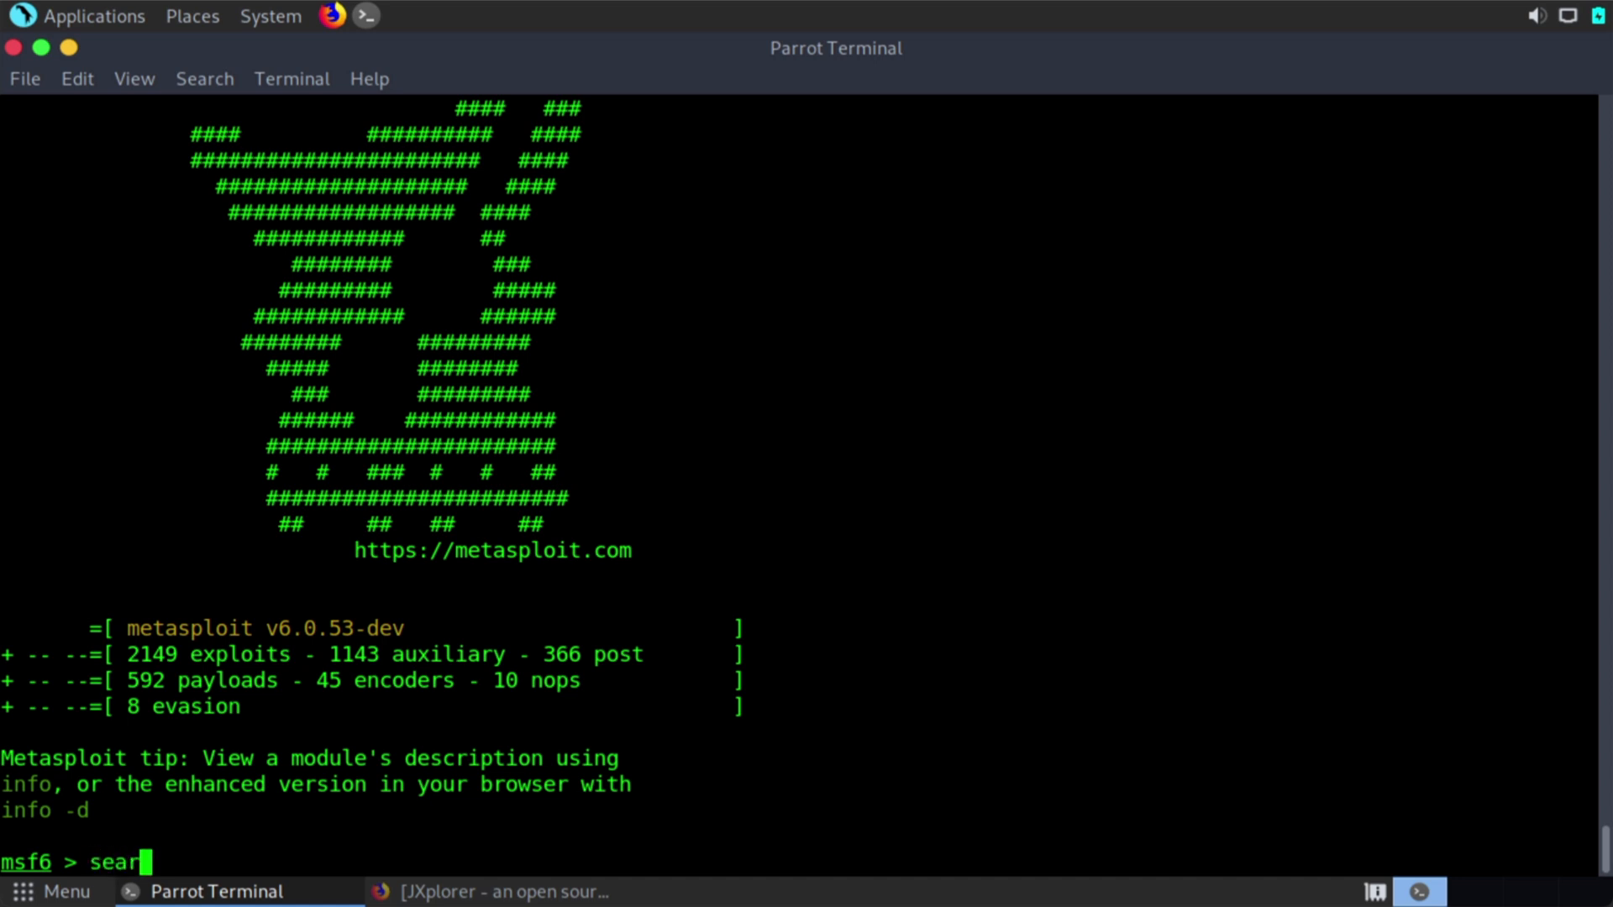
{"action": "type", "text": "ch snmp"}
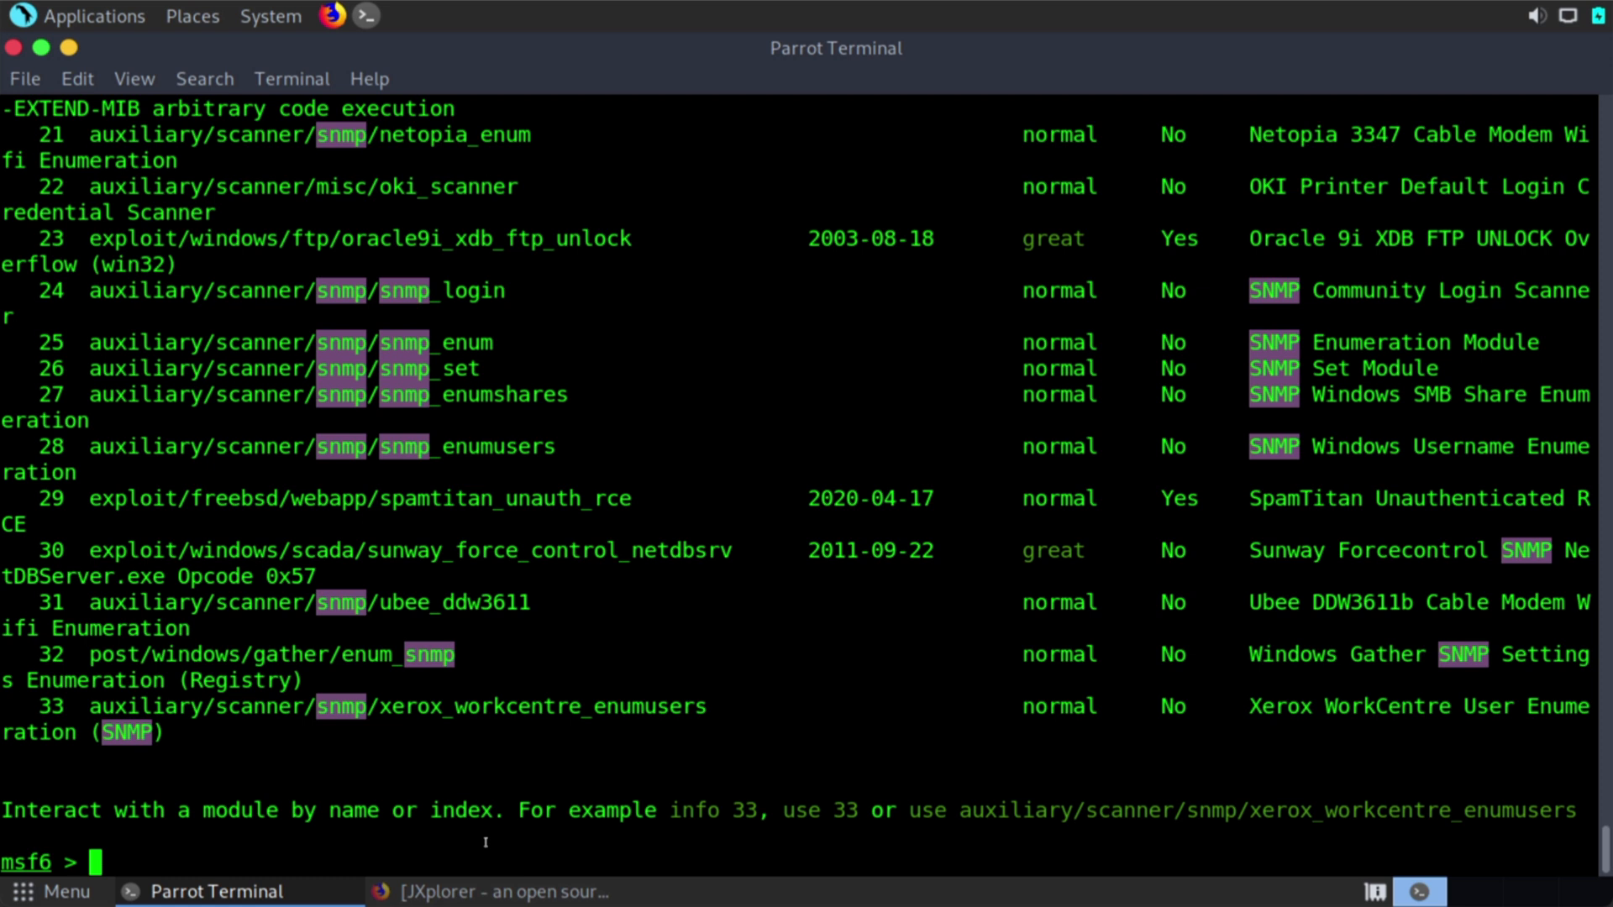
{"action": "type", "text": "use 24"}
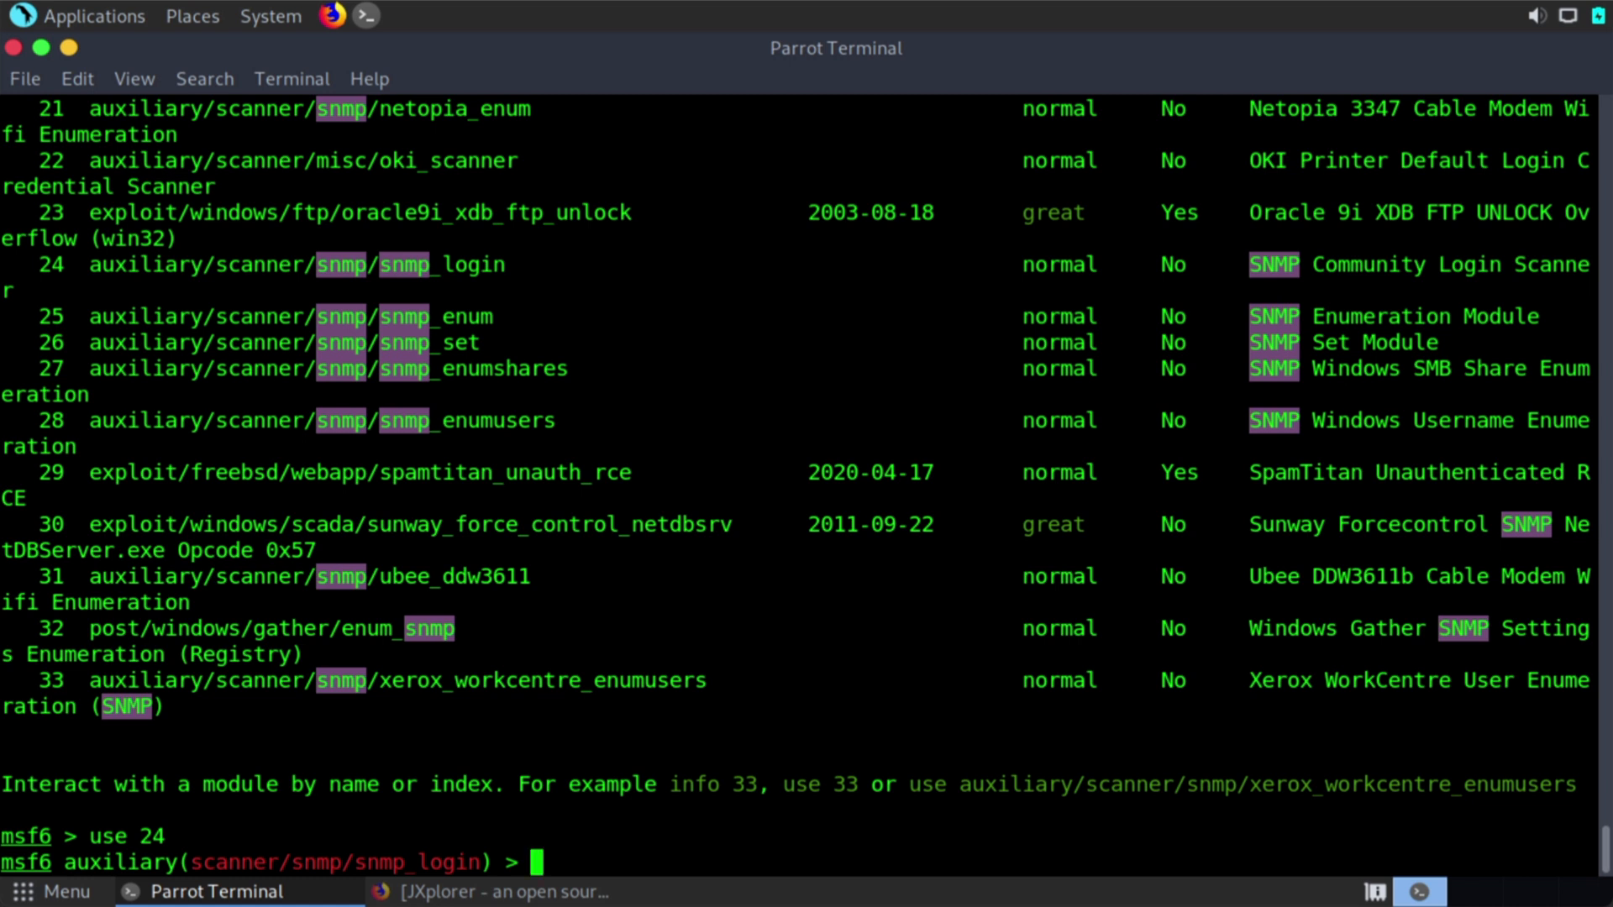
Step: Set RHOSTS to 10.0.2.6 for snmp_login and enter the run command
{"action": "type", "text": "set RHO"}
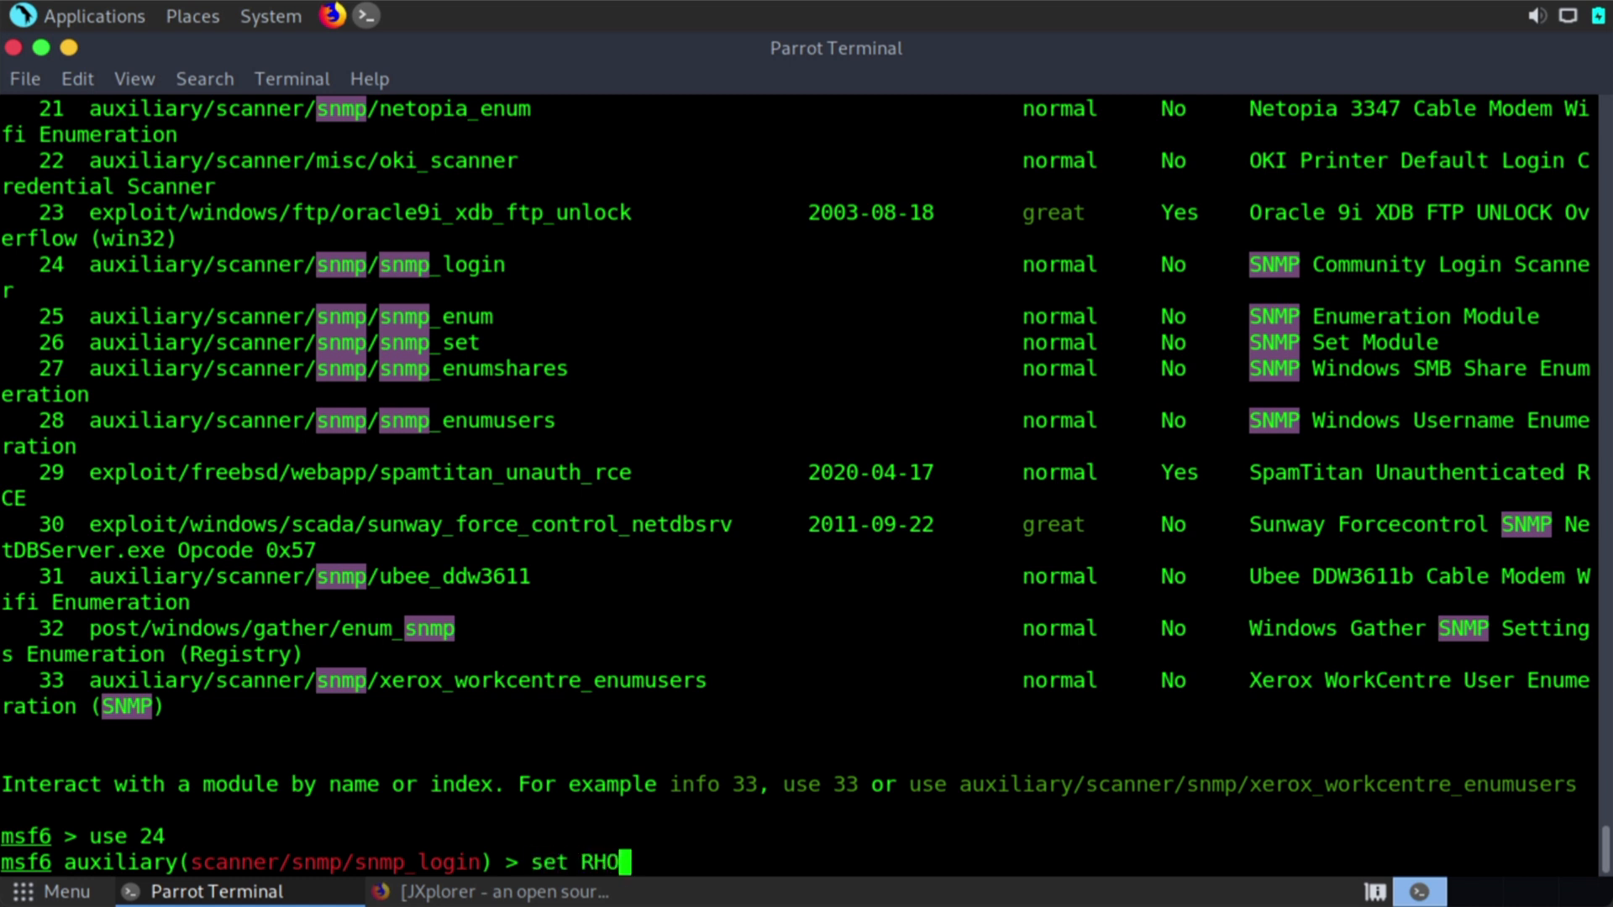
{"action": "type", "text": "STS"}
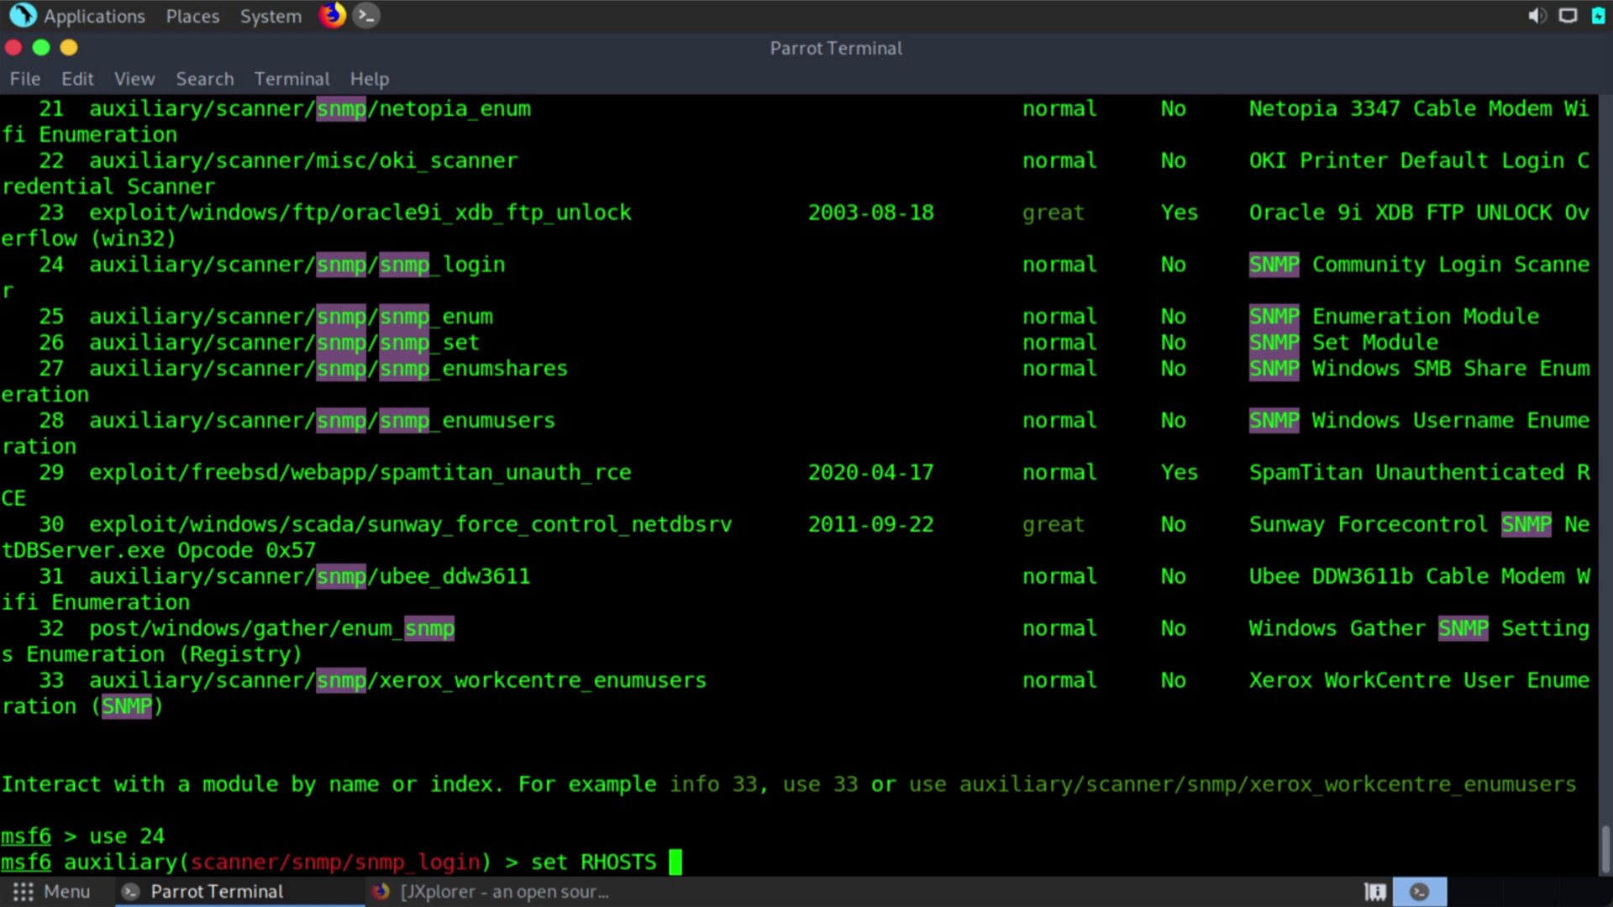
{"action": "type", "text": "10.0.2.6"}
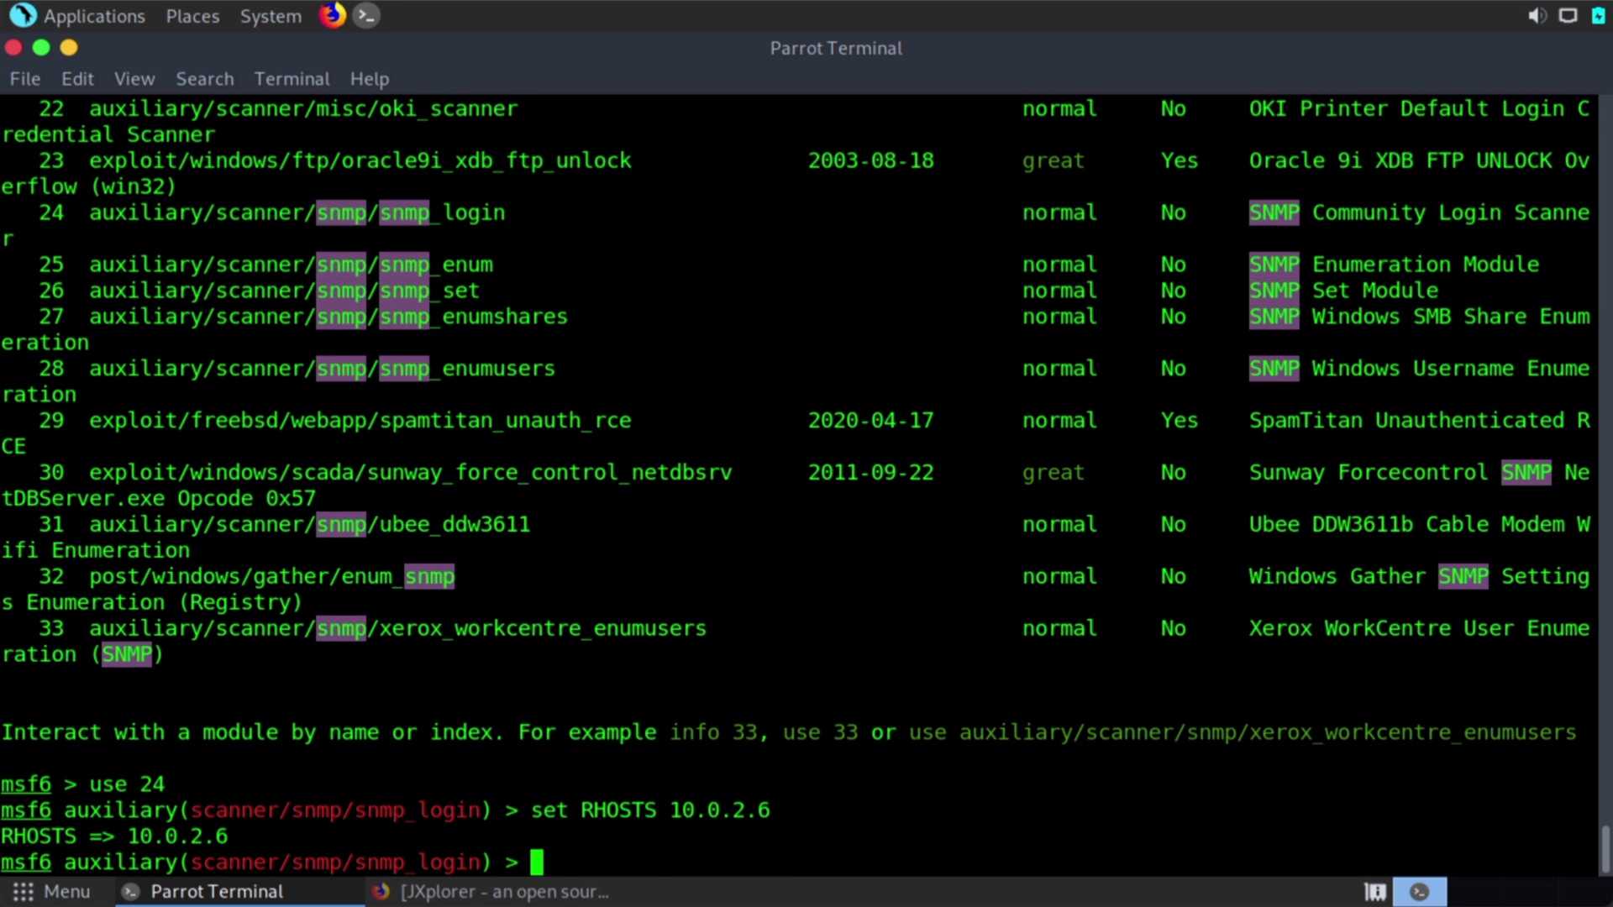
{"action": "type", "text": "run"}
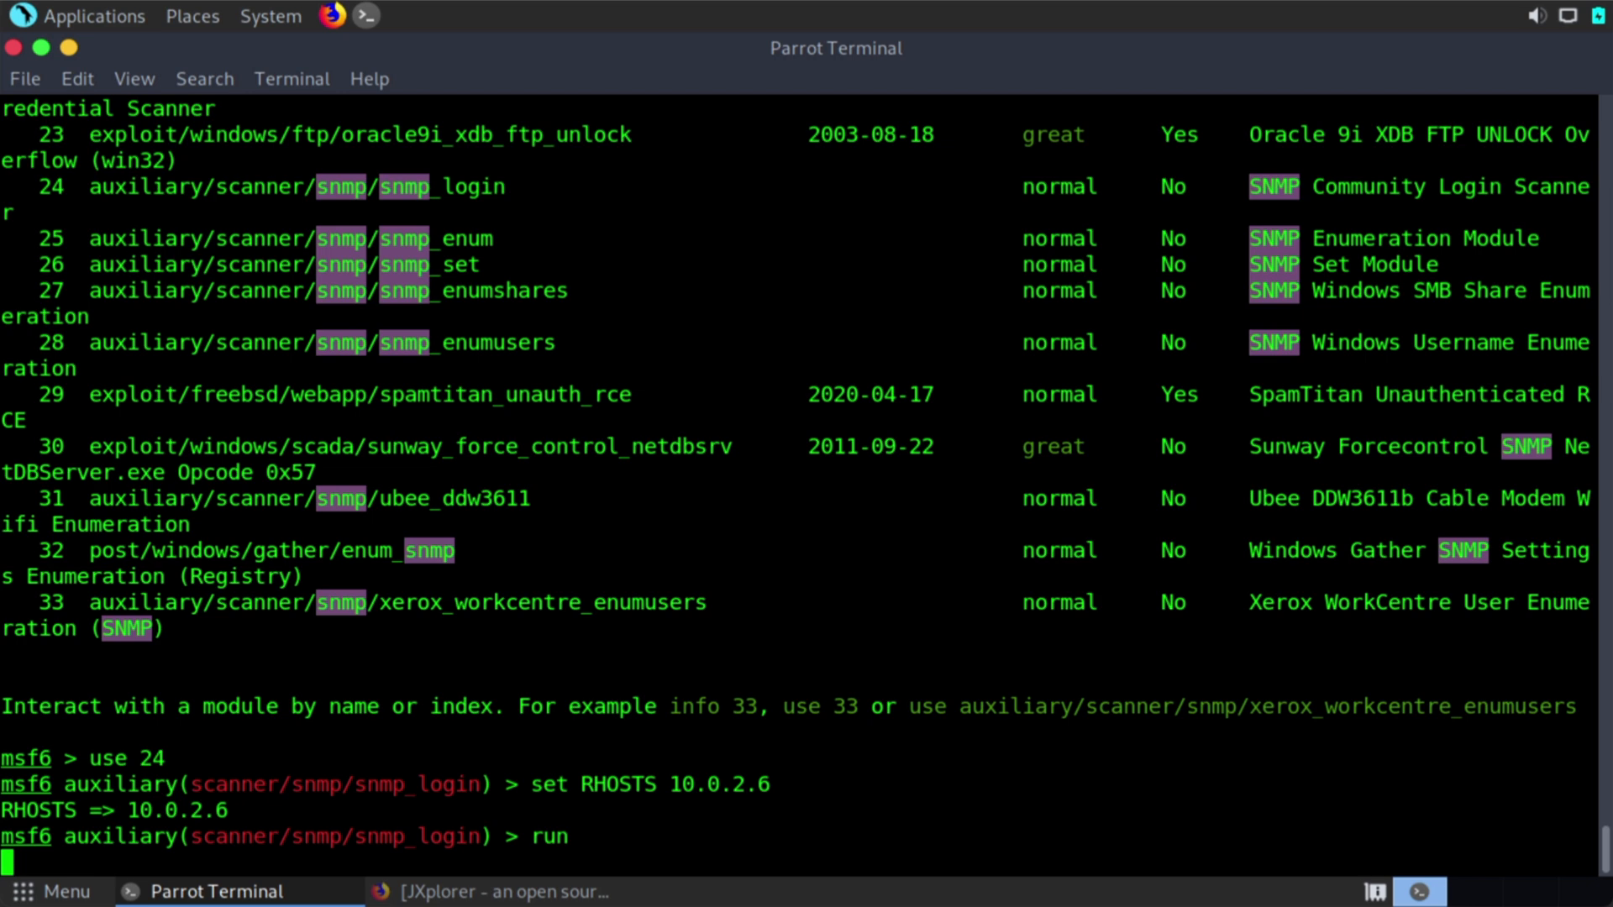
Step: Execute snmp_login, finding read-only access with community string 'public' on 10.0.2.6
{"action": "key", "text": "Return"}
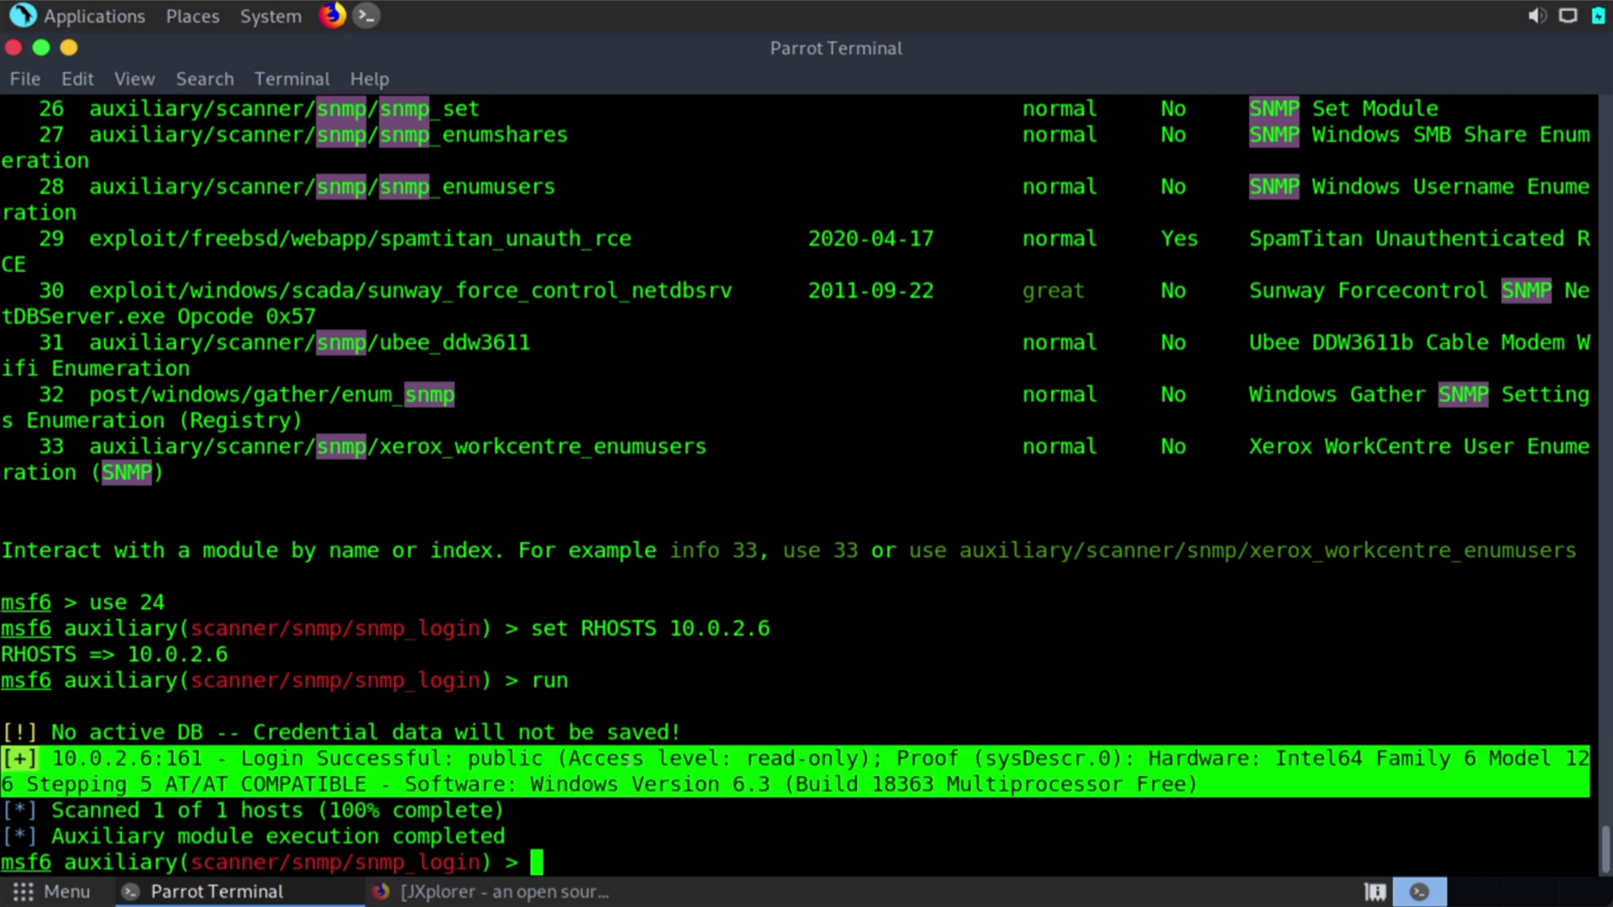
{"action": "mouse_move", "coordinate": [737, 838]}
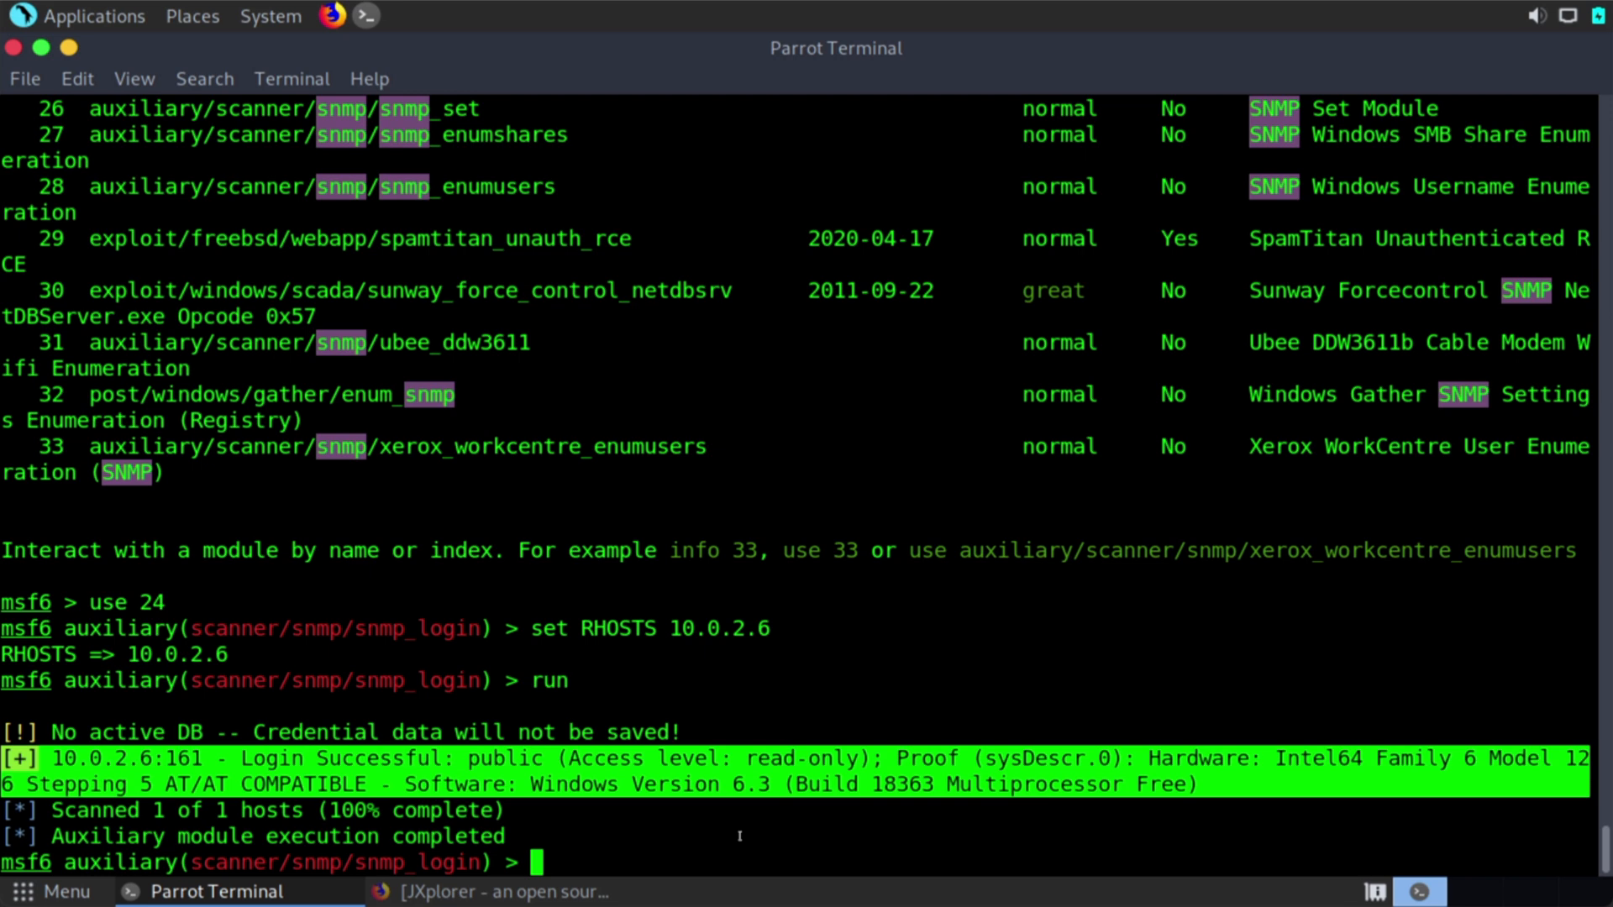
Step: Search the modules, load snmp_enum, and begin setting RHOSTS to 10.0.2.6
{"action": "type", "text": "search"}
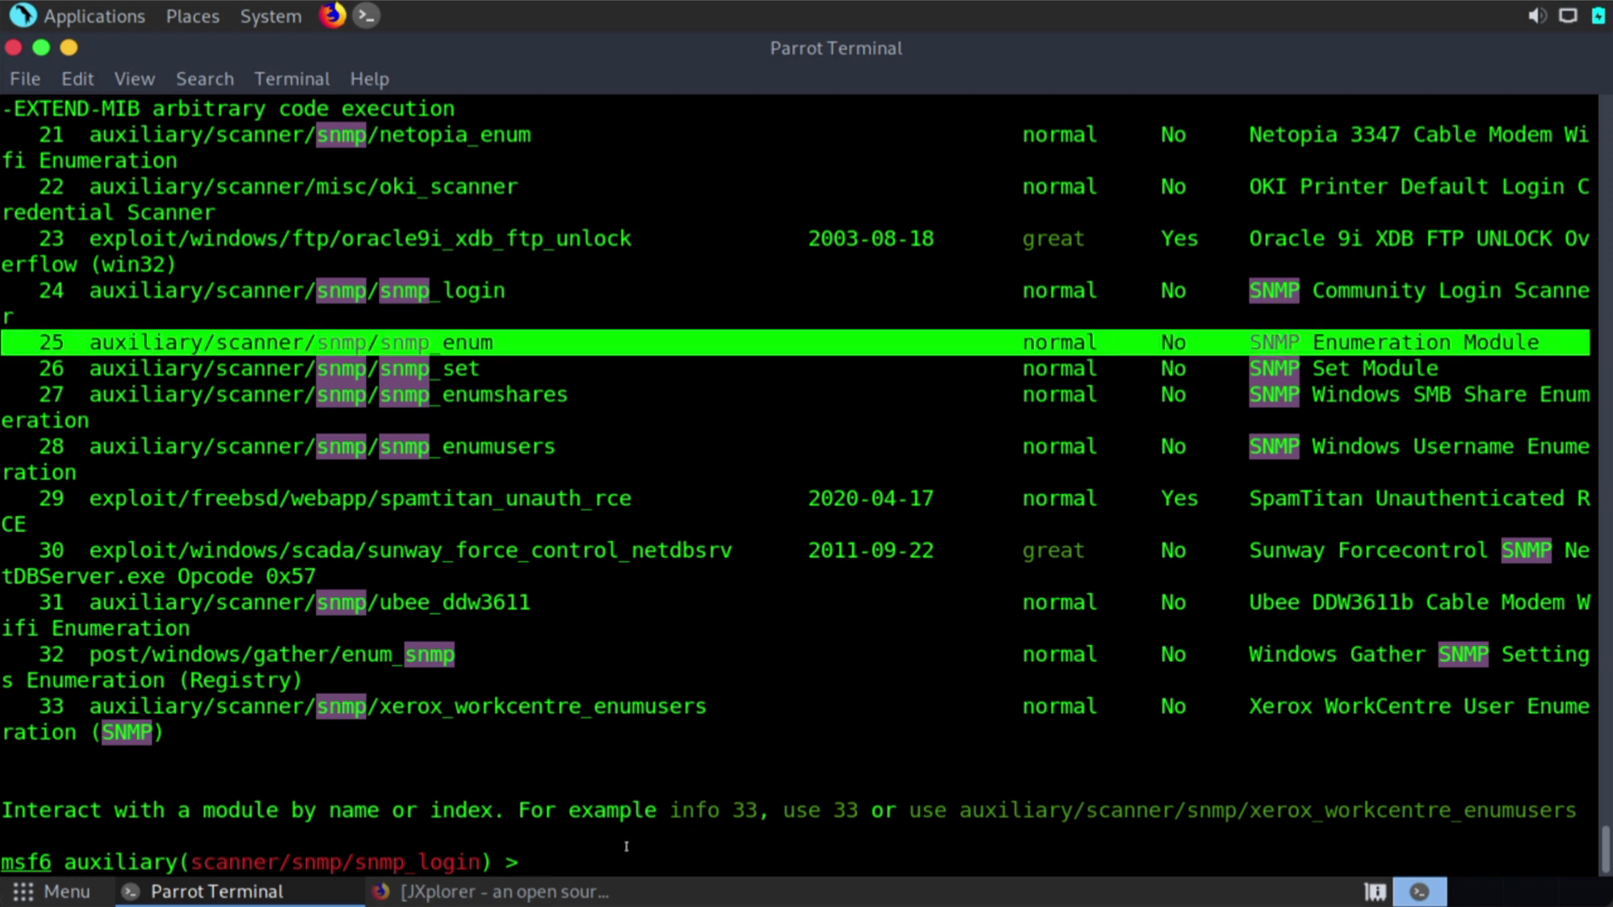
{"action": "type", "text": "use 25"}
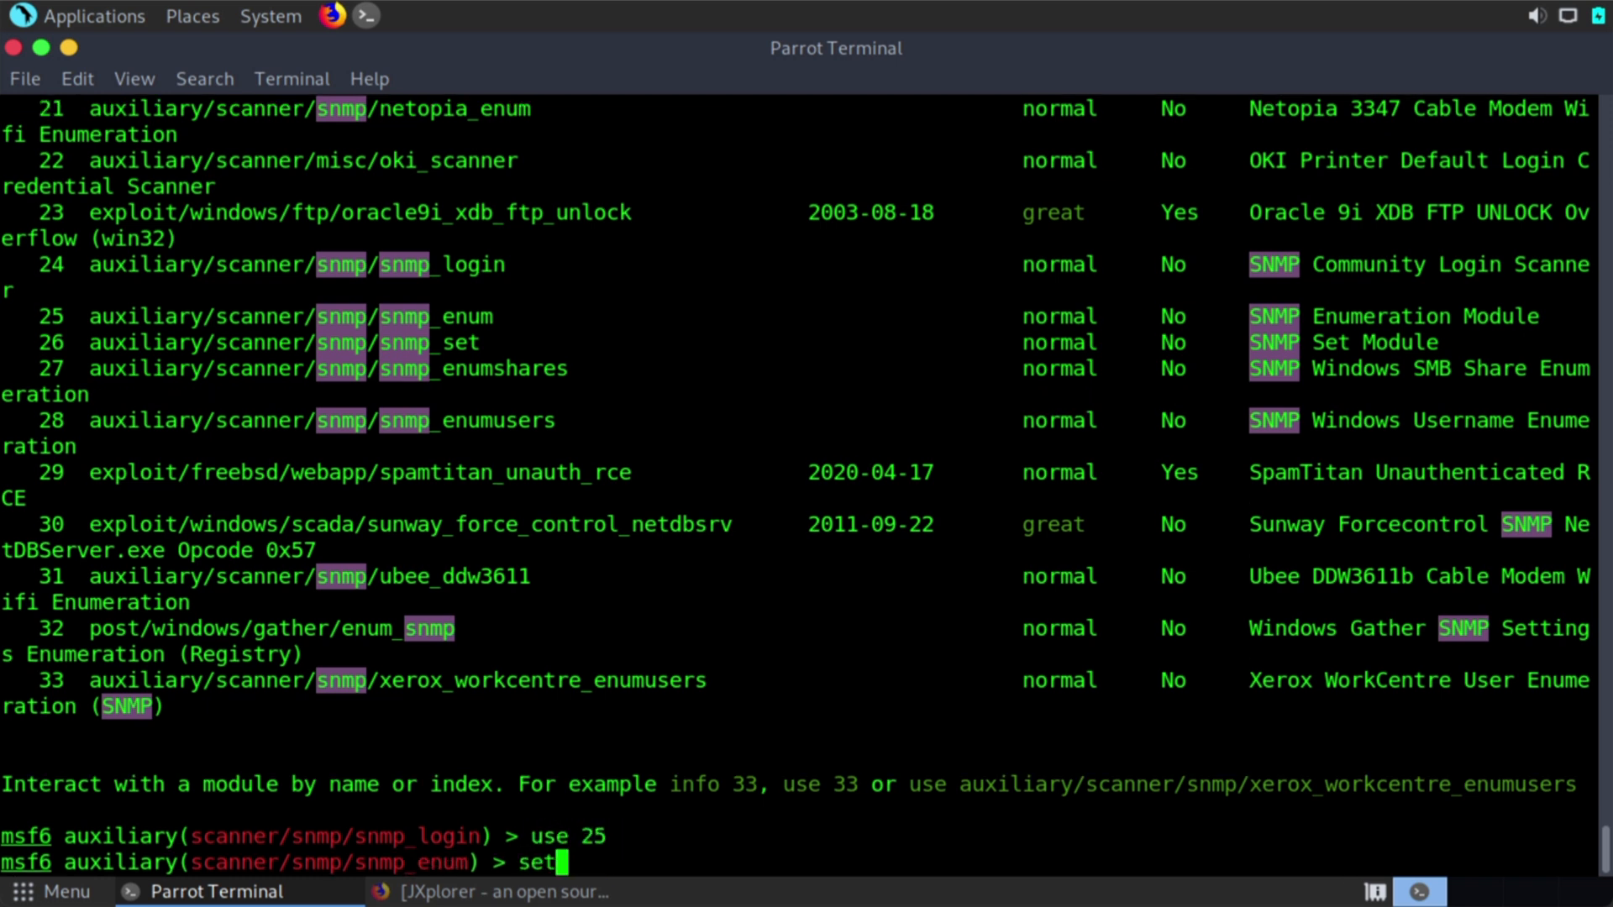
{"action": "type", "text": "RHOST"}
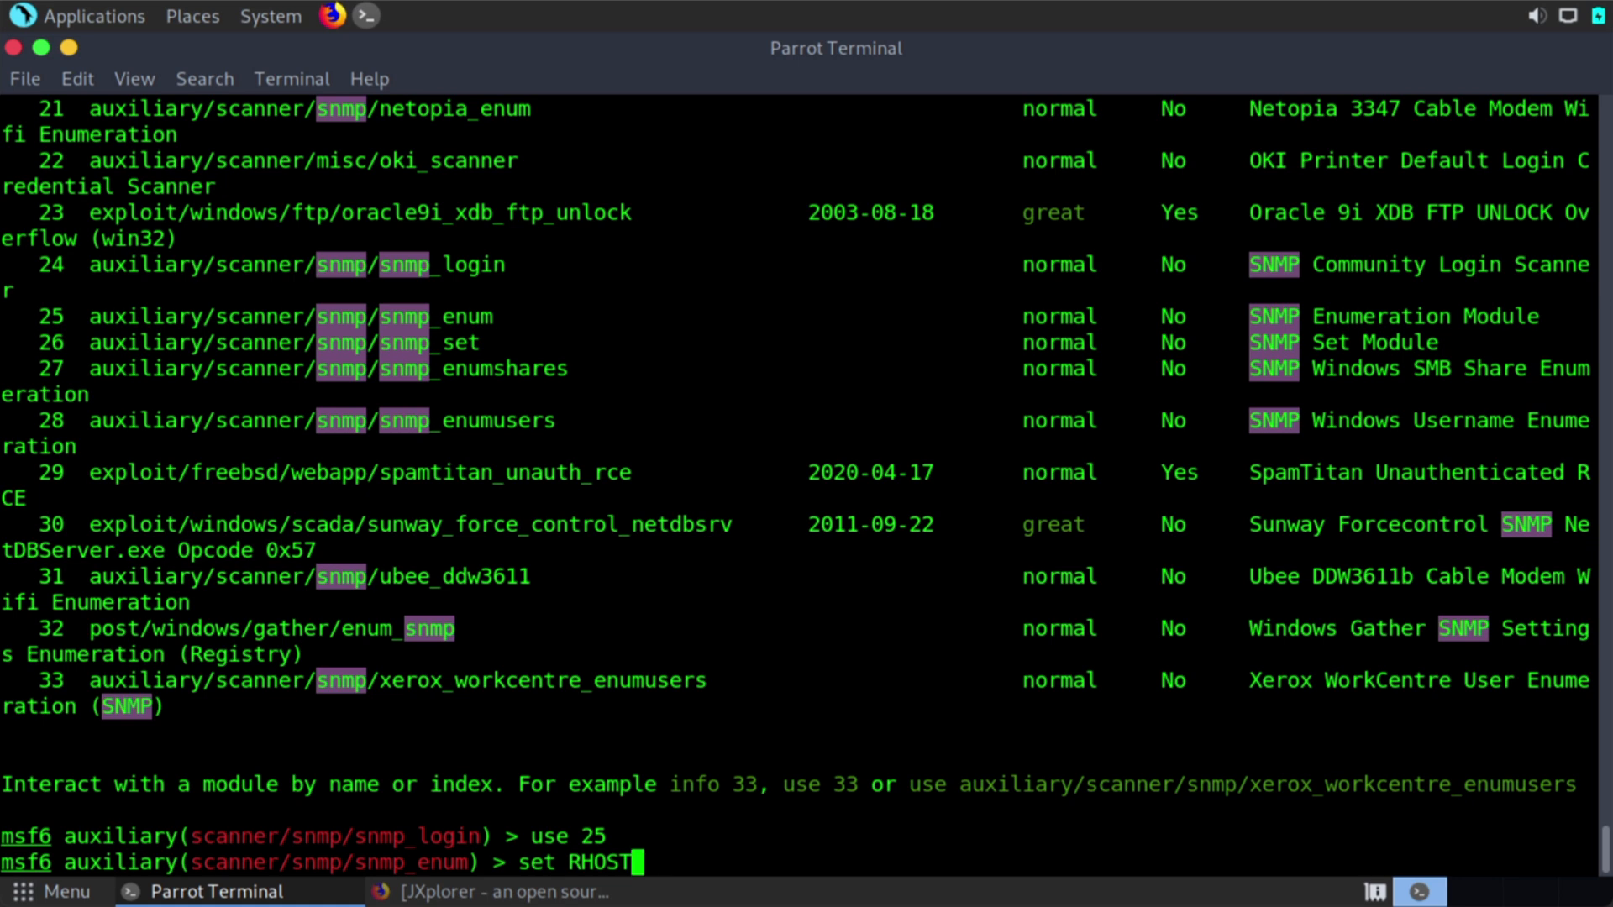
{"action": "type", "text": "S 10.0"}
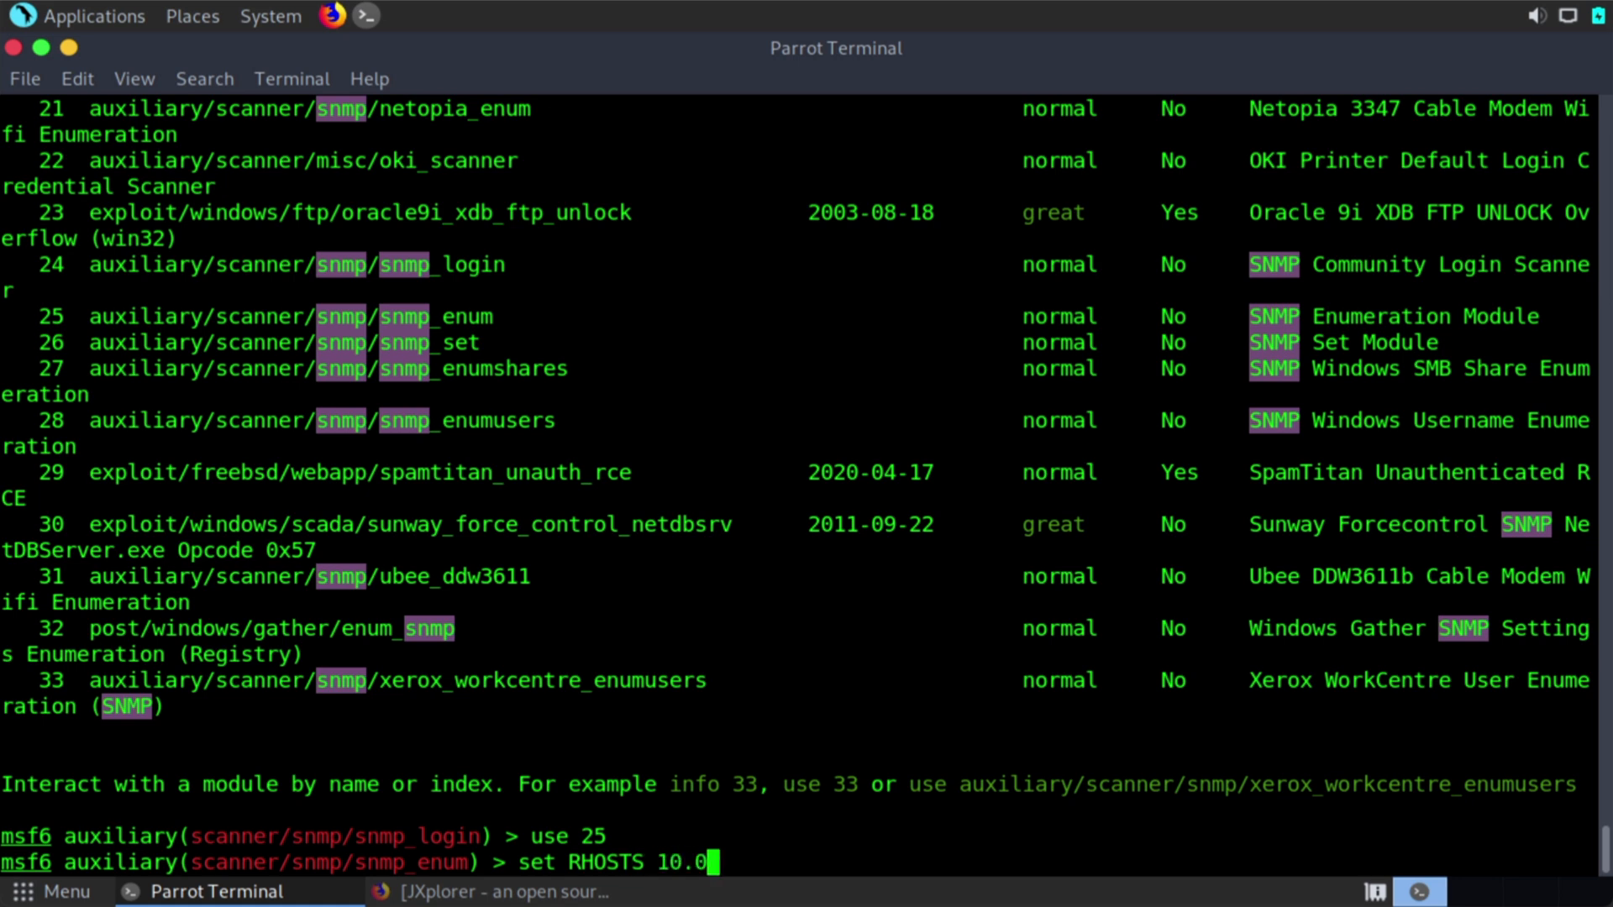